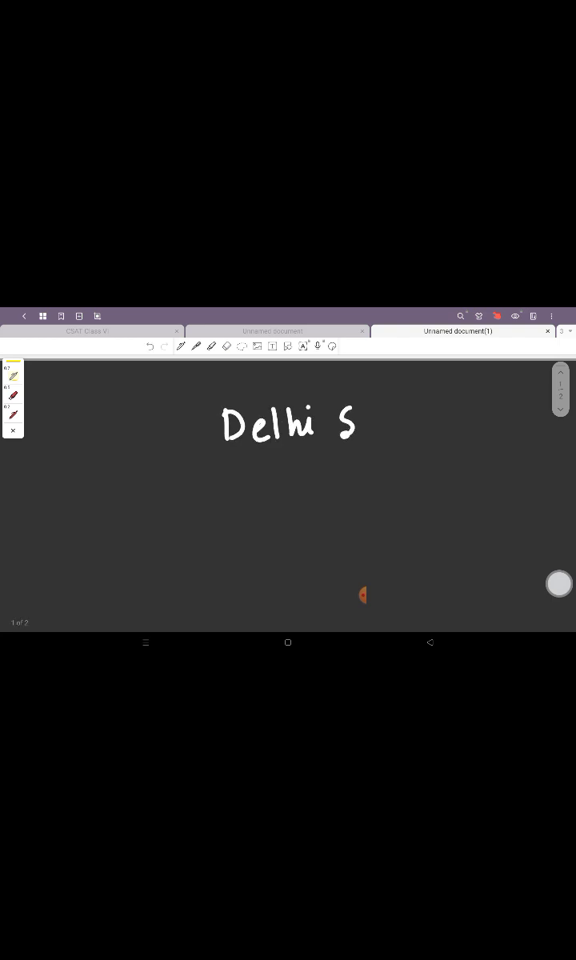
Step: Write the title Delhi Sultanate and the years 1206–1526 beneath it
{"action": "left_click_drag", "start_coordinate": [355, 424], "coordinate": [413, 424]}
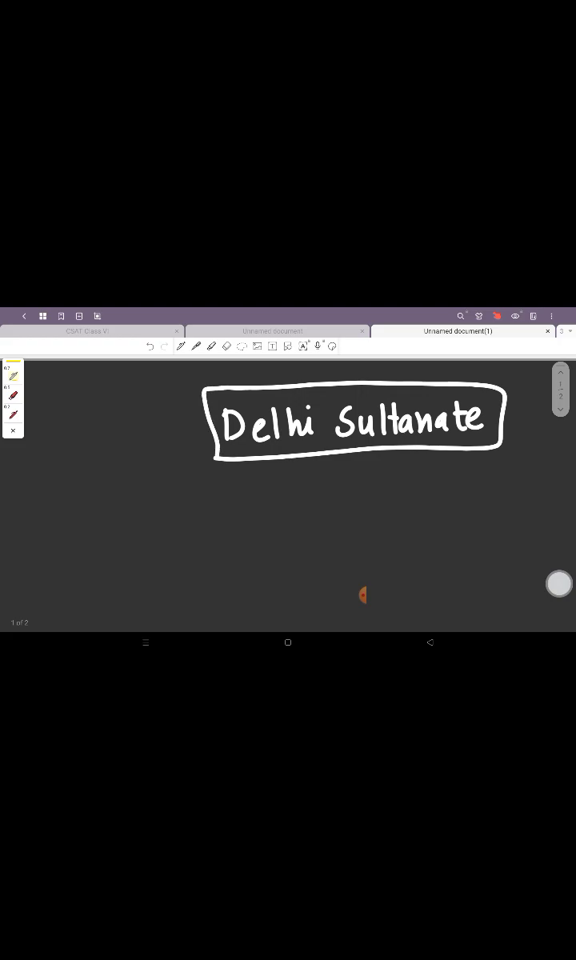
{"action": "left_click_drag", "start_coordinate": [275, 488], "coordinate": [296, 508]}
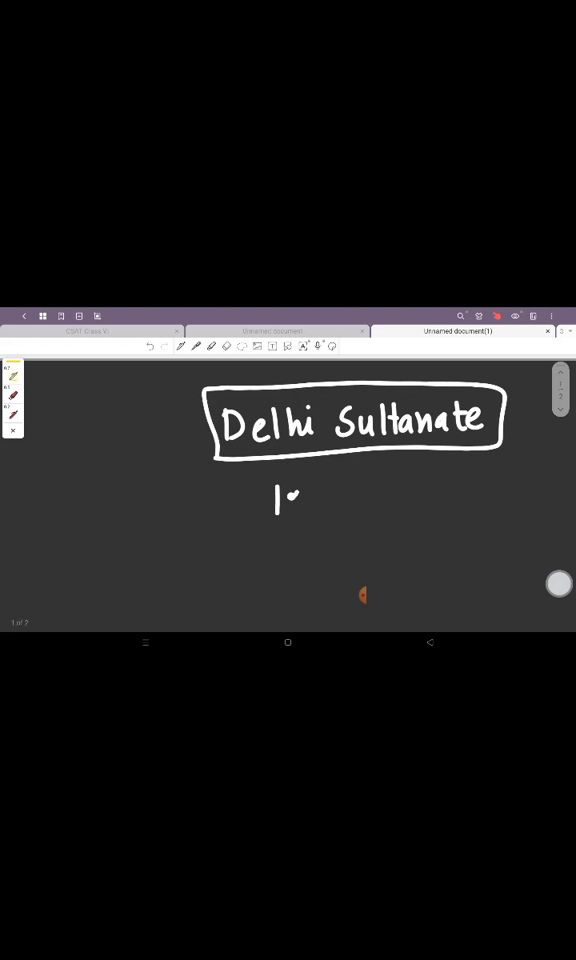
{"action": "left_click_drag", "start_coordinate": [288, 499], "coordinate": [403, 499]}
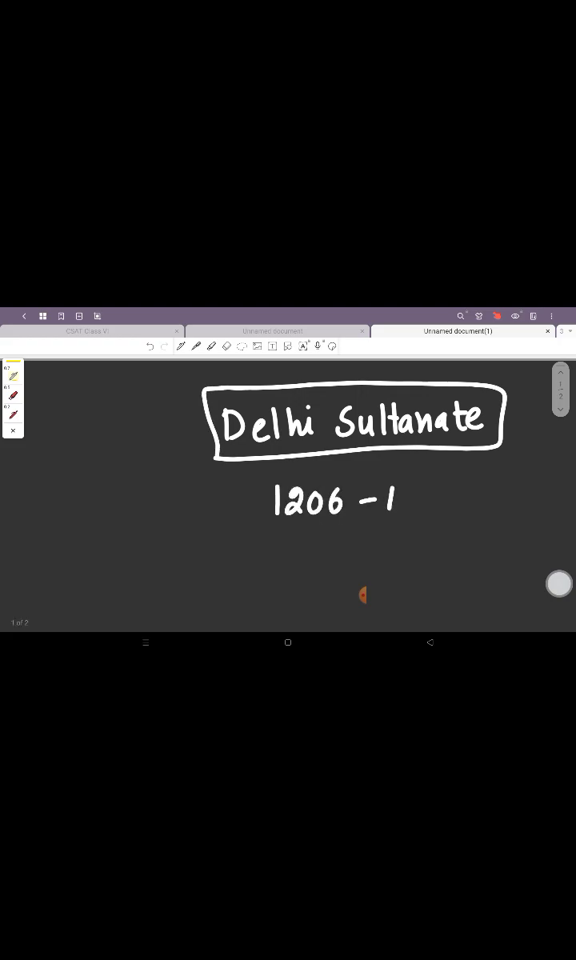
{"action": "type", "text": "1526"}
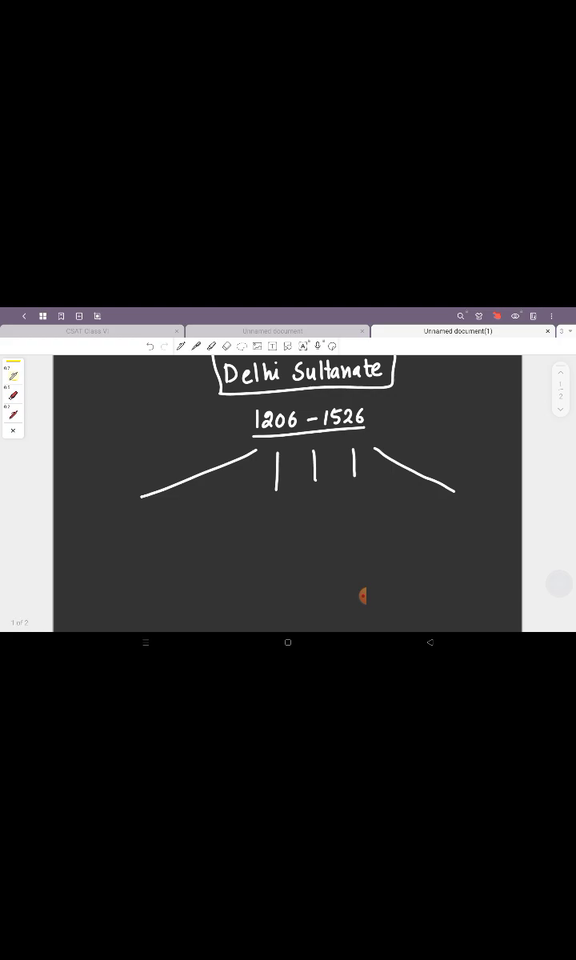
Step: Label the first branch Slave/Mameluk under the date range
{"action": "type", "text": "Slave/"}
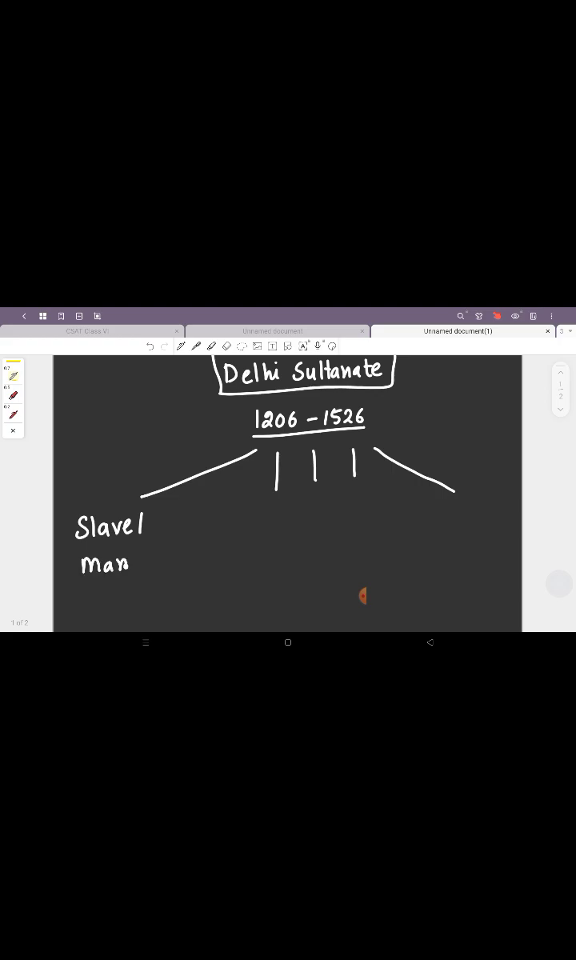
{"action": "type", "text": "Mameluk"}
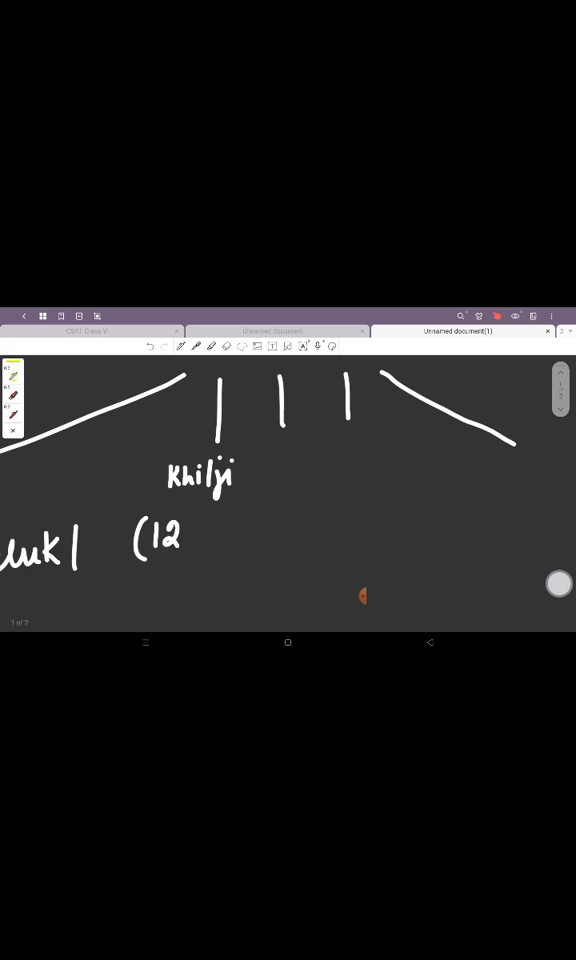
Step: Write Khilji 1290–1320 and a boxed Tughlaq branch dated 1320–1413
{"action": "left_click_drag", "start_coordinate": [176, 535], "coordinate": [192, 584]}
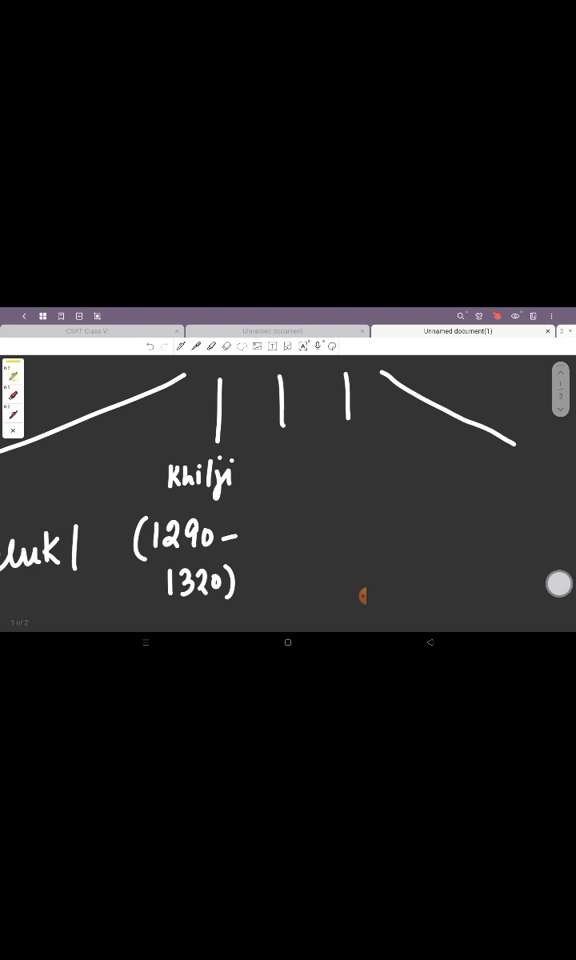
{"action": "left_click_drag", "start_coordinate": [275, 464], "coordinate": [280, 493]}
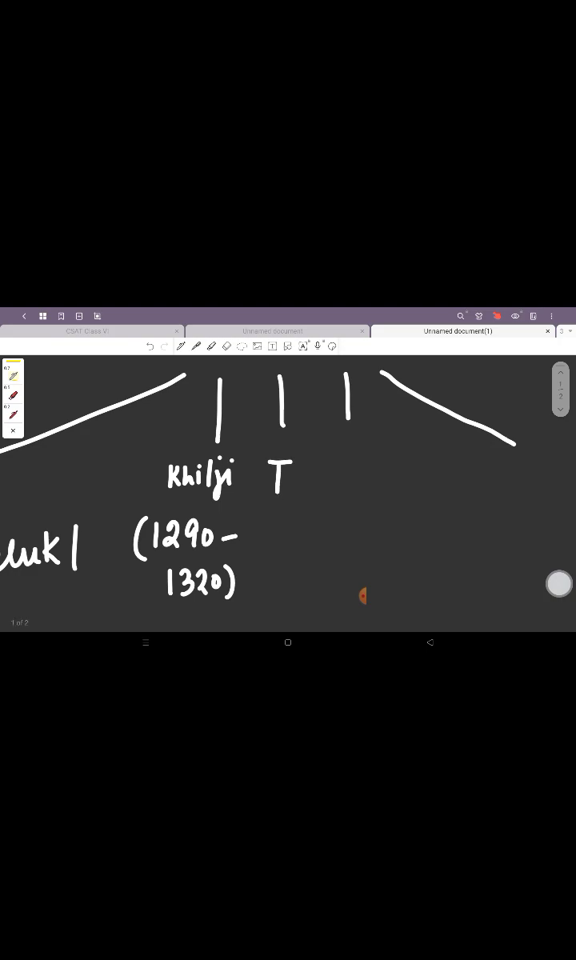
{"action": "type", "text": "Tughlaq"}
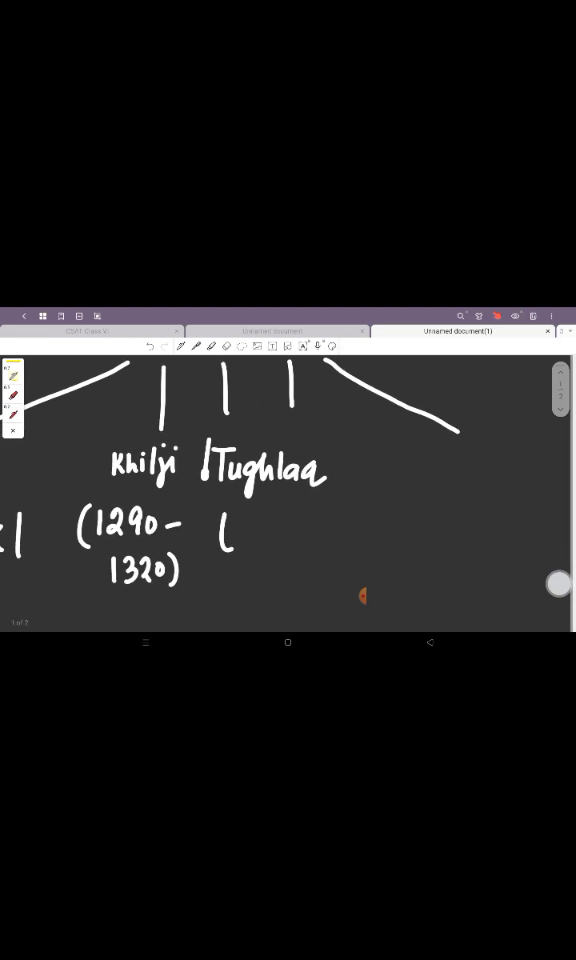
{"action": "left_click_drag", "start_coordinate": [205, 451], "coordinate": [331, 493]}
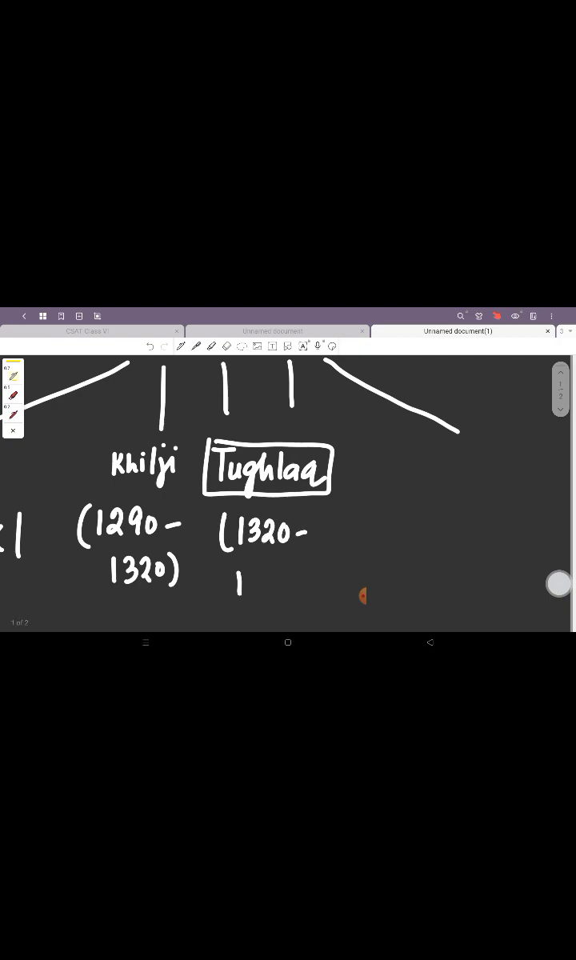
{"action": "type", "text": "1413"}
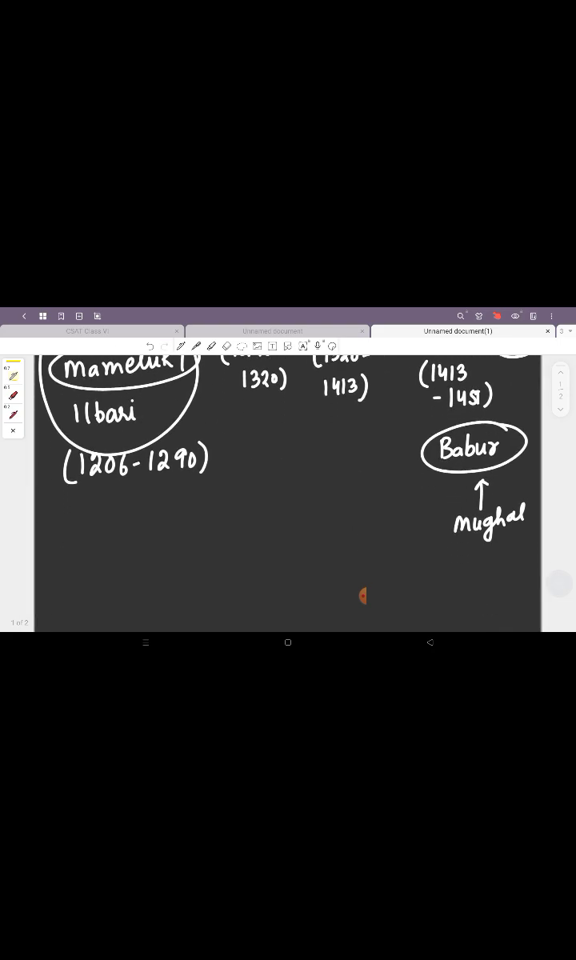
Step: Write mameluk circled as 'owned', with domestic and governors underneath
{"action": "left_click_drag", "start_coordinate": [96, 567], "coordinate": [136, 579]}
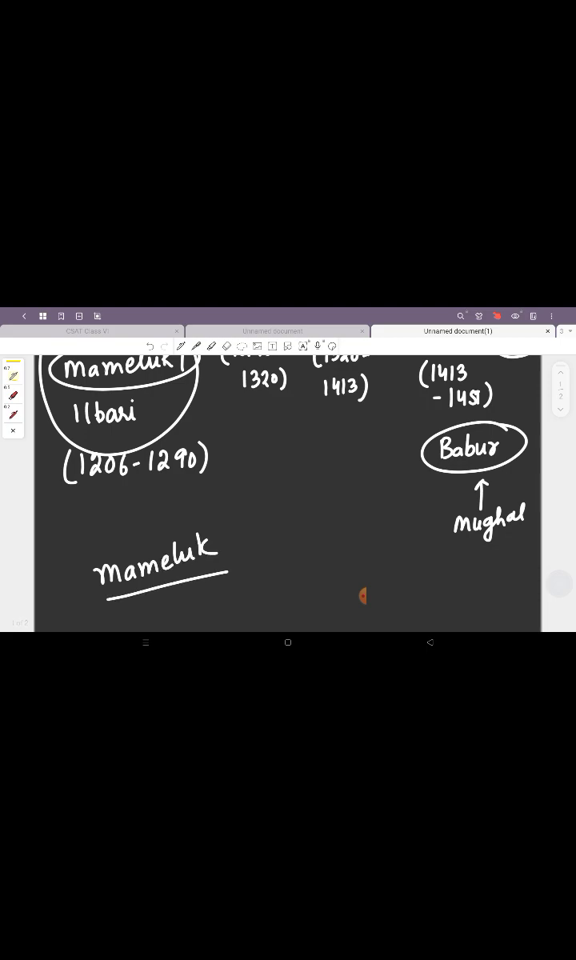
{"action": "left_click_drag", "start_coordinate": [275, 557], "coordinate": [319, 568]}
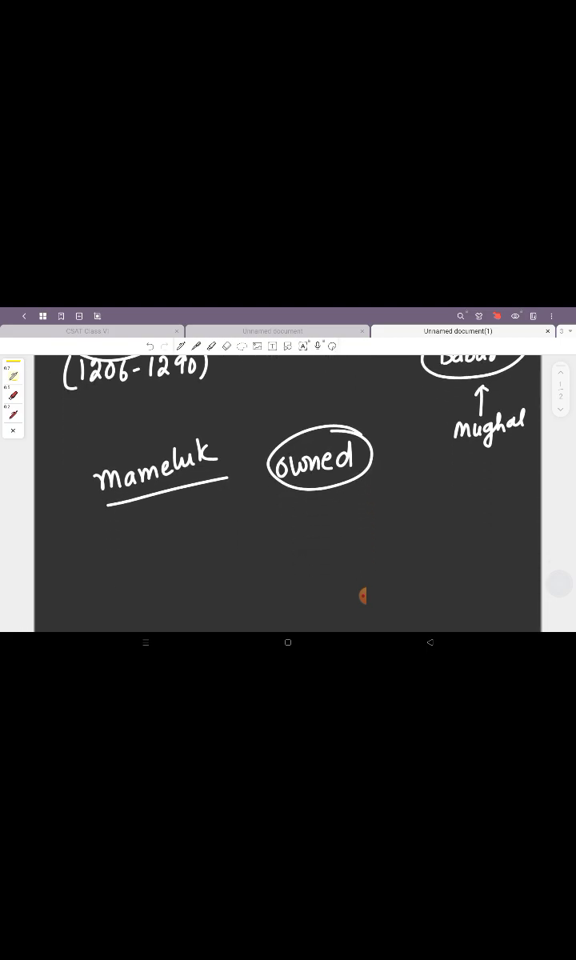
{"action": "type", "text": "dom"}
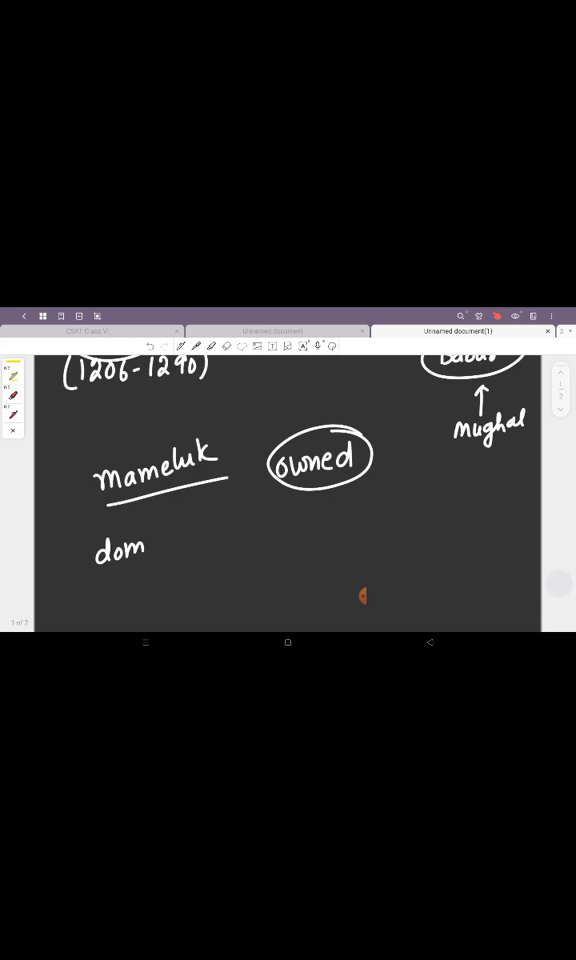
{"action": "left_click_drag", "start_coordinate": [144, 544], "coordinate": [192, 541]}
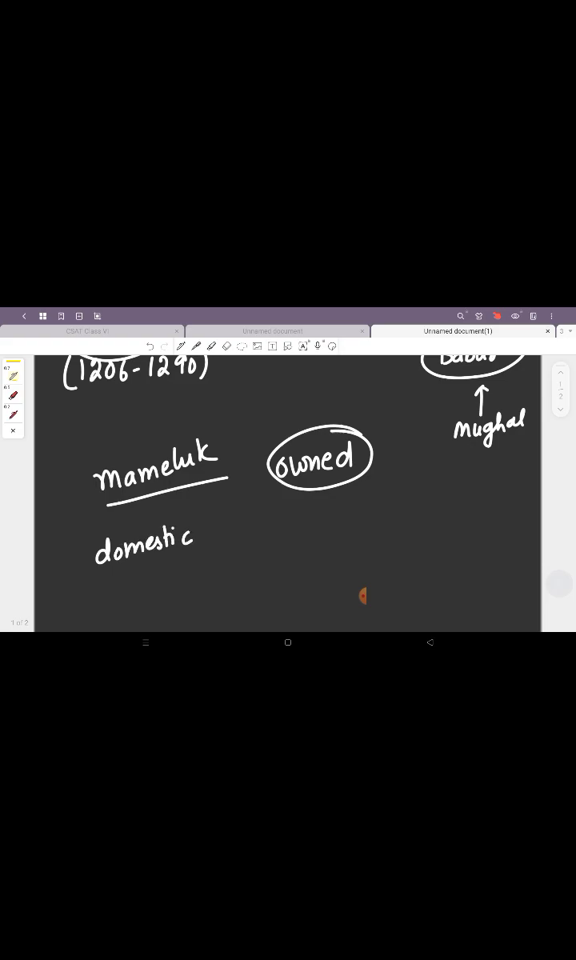
{"action": "left_click_drag", "start_coordinate": [249, 535], "coordinate": [284, 536]}
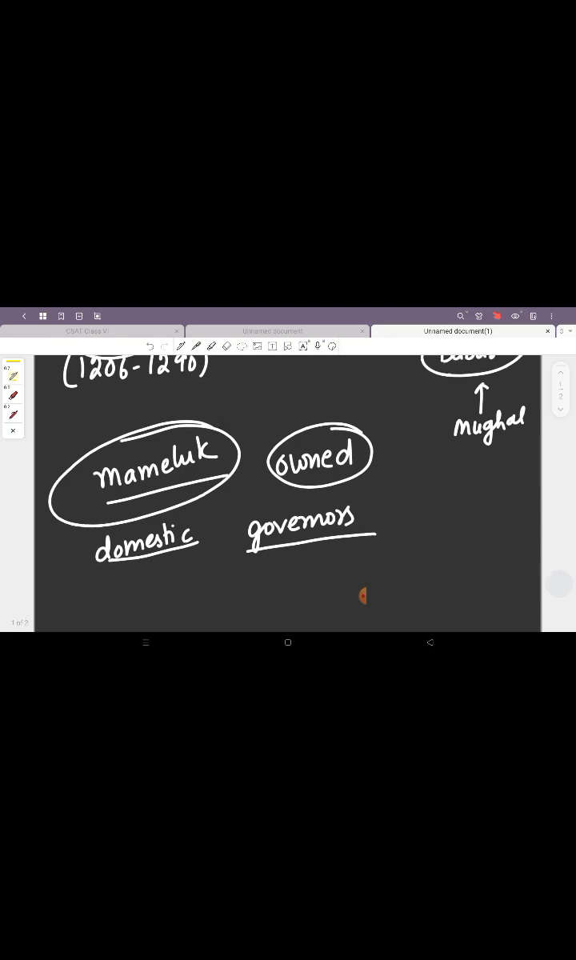
{"action": "scroll", "scroll_direction": "down", "scroll_amount": 3}
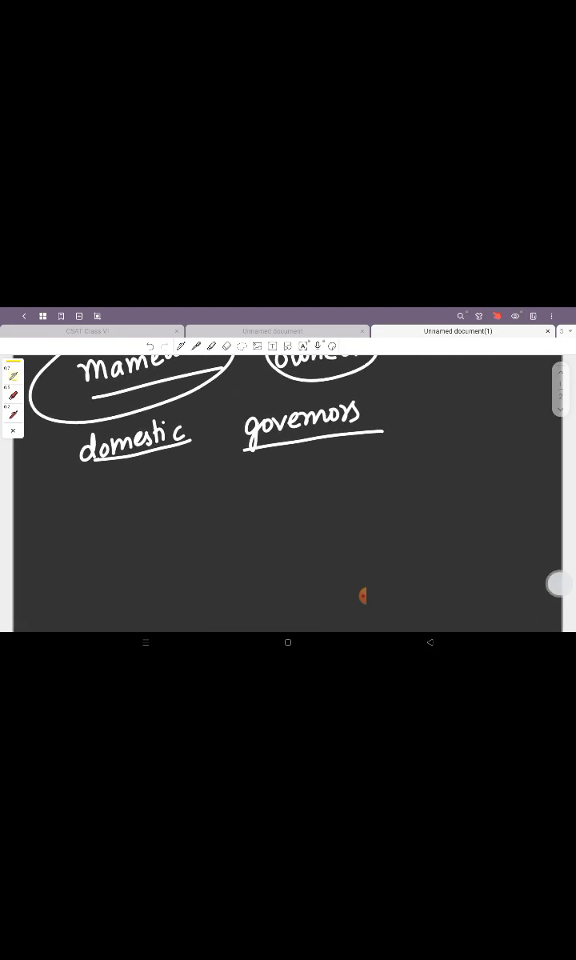
Step: Draw a three-way branch labelled Qutbi 1206–1211, I Ilbari and II Ilbari with dates
{"action": "left_click_drag", "start_coordinate": [240, 499], "coordinate": [160, 595]}
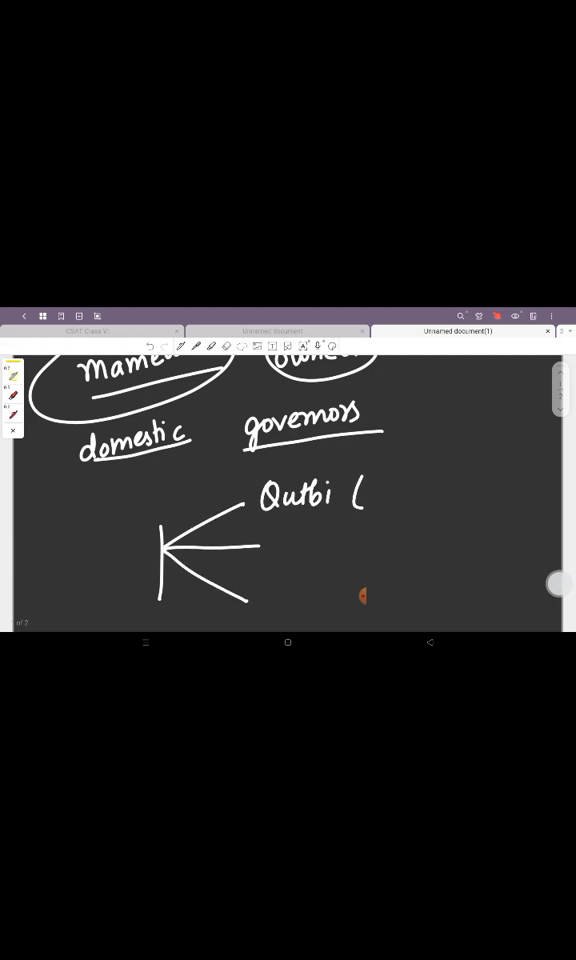
{"action": "type", "text": "1206 -"}
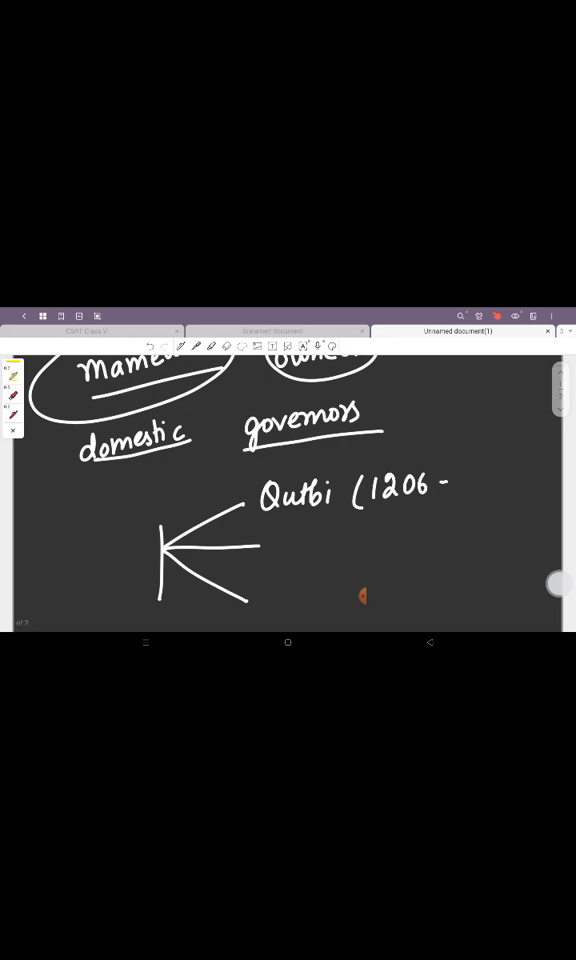
{"action": "type", "text": "1211)"}
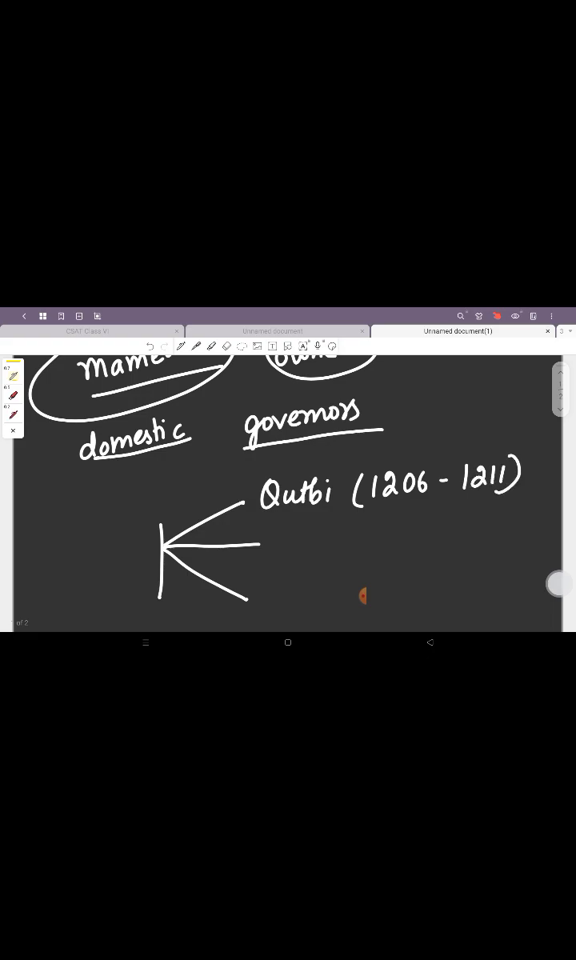
{"action": "left_click_drag", "start_coordinate": [280, 536], "coordinate": [285, 559]}
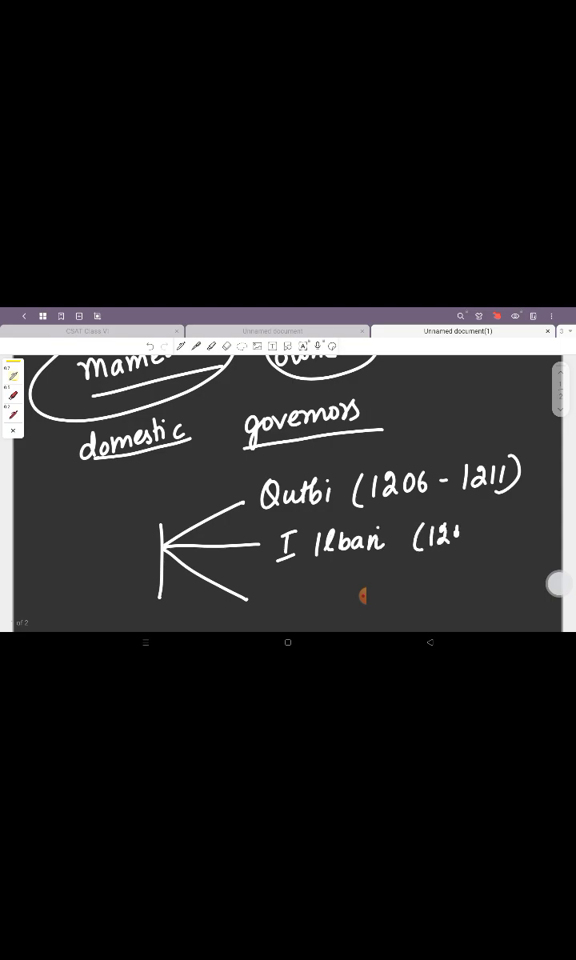
{"action": "left_click_drag", "start_coordinate": [460, 537], "coordinate": [536, 529]}
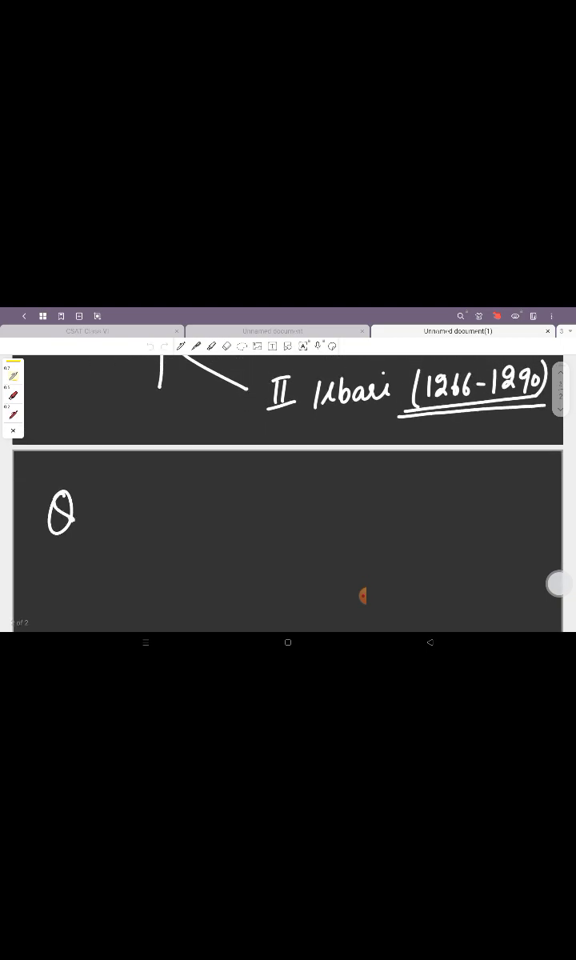
Step: Write Qutubuddin Aibak 1206–1210 with an arrow to chaugan below
{"action": "type", "text": "utubud"}
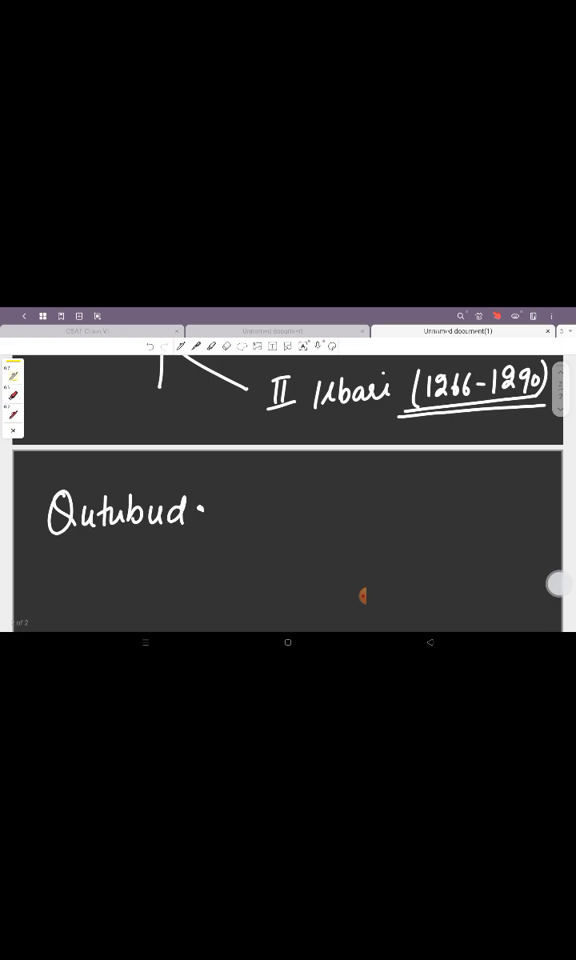
{"action": "left_click_drag", "start_coordinate": [200, 511], "coordinate": [144, 563]}
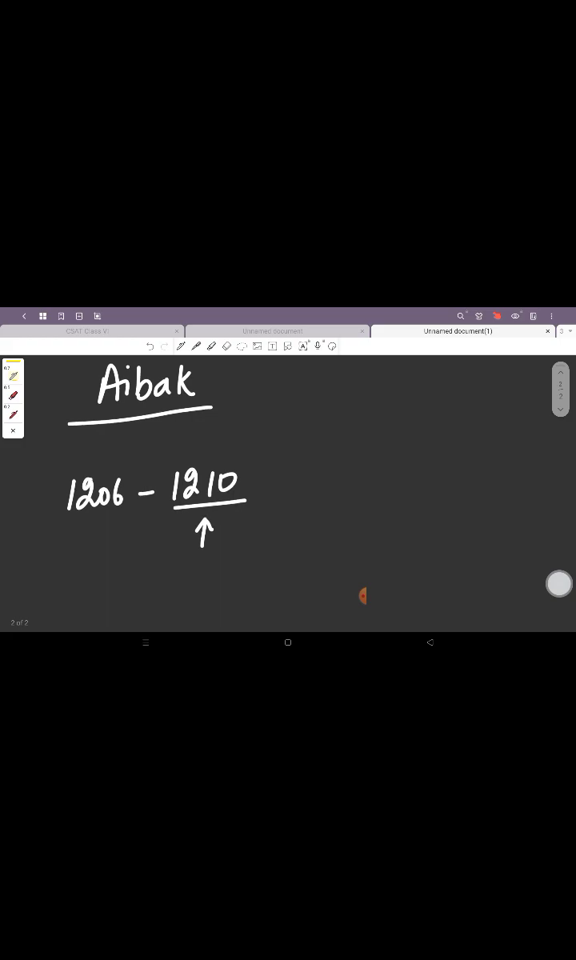
{"action": "left_click_drag", "start_coordinate": [168, 572], "coordinate": [253, 568]}
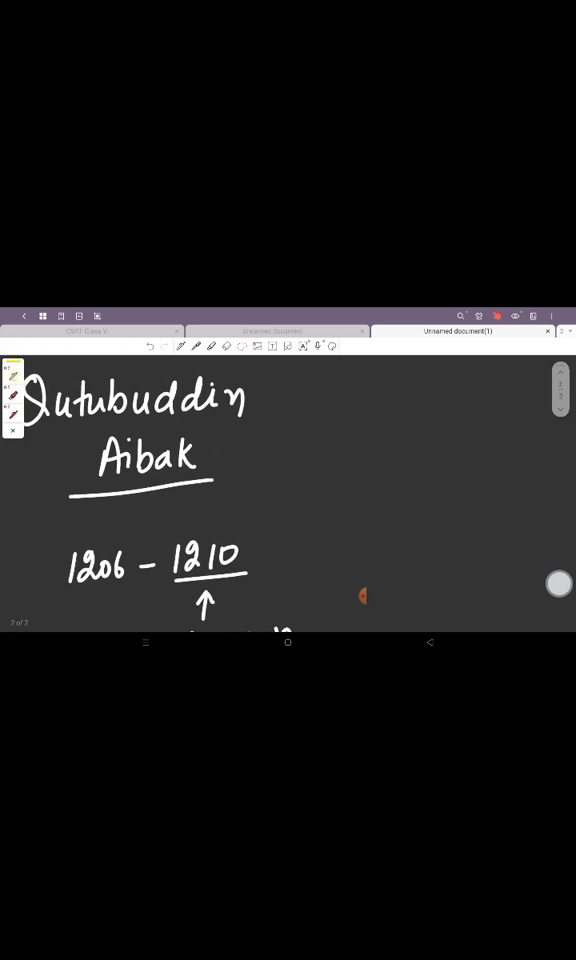
{"action": "scroll", "scroll_direction": "down", "scroll_amount": 3}
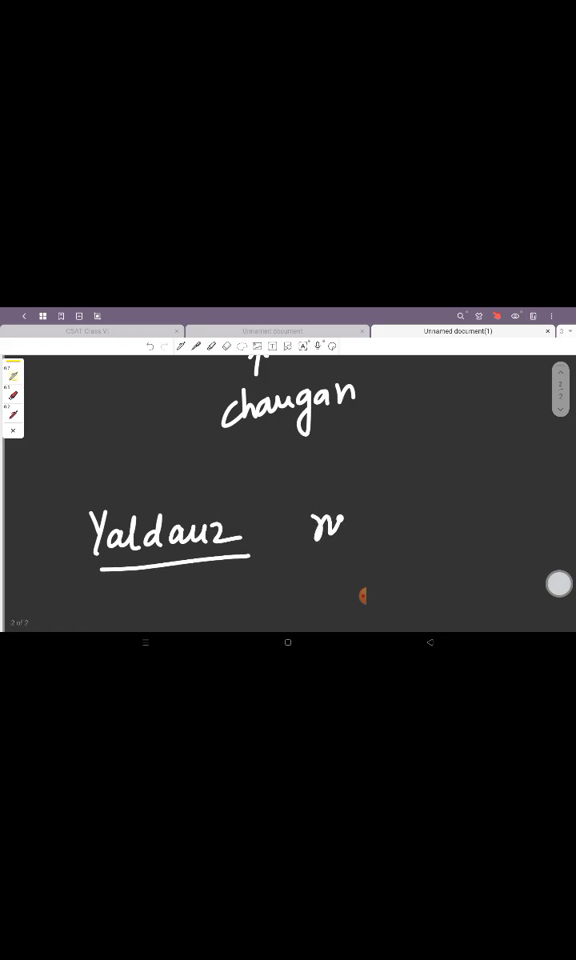
Step: Note Yaldauz as ruler of Ghazni and link the Rajputs to the Turks
{"action": "left_click_drag", "start_coordinate": [312, 528], "coordinate": [432, 528]}
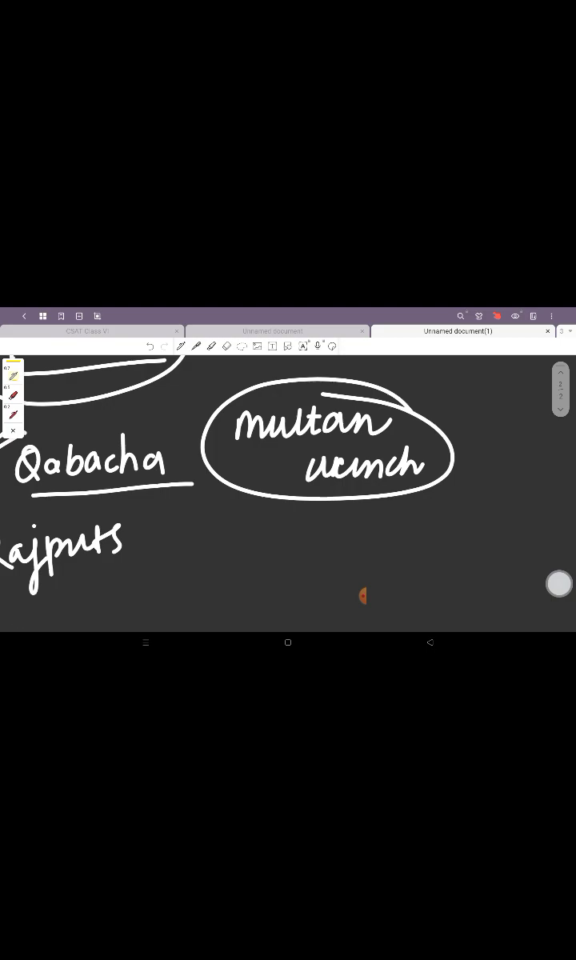
{"action": "left_click_drag", "start_coordinate": [206, 537], "coordinate": [200, 576]}
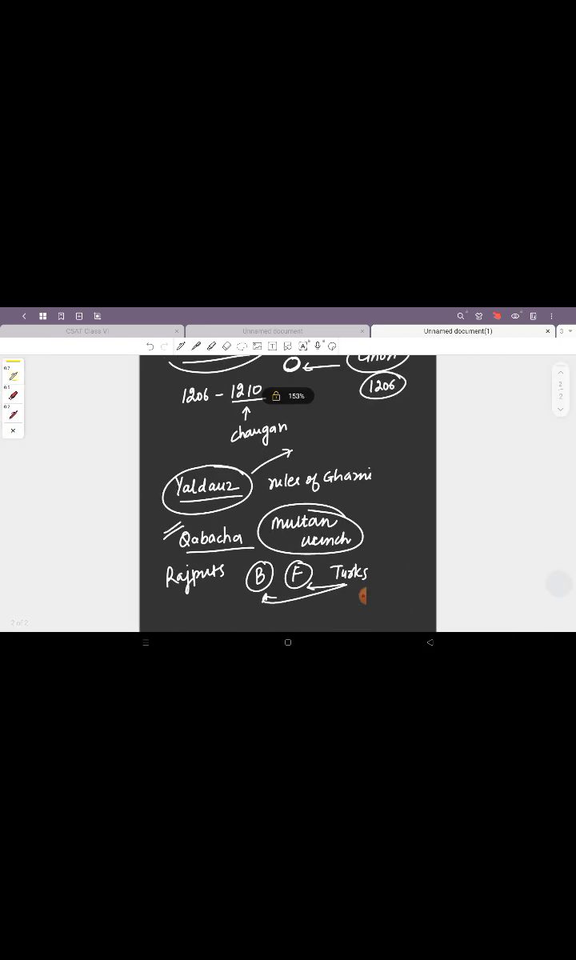
{"action": "scroll", "scroll_direction": "down", "scroll_amount": 3}
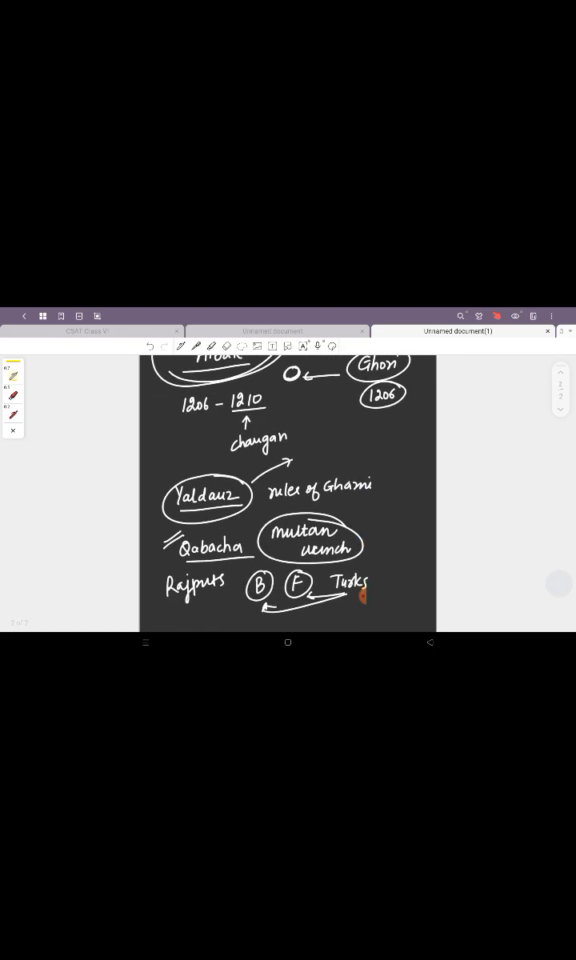
Step: Add Sultan Lakh Baksh notes beside the Yaldauz and Multan entries
{"action": "left_click_drag", "start_coordinate": [160, 483], "coordinate": [173, 477]}
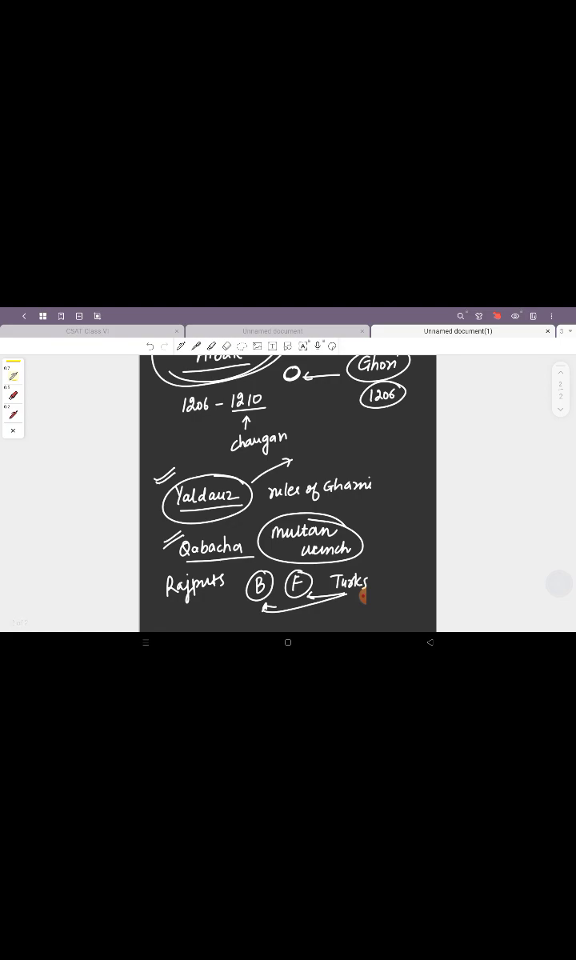
{"action": "left_click_drag", "start_coordinate": [317, 461], "coordinate": [339, 467]}
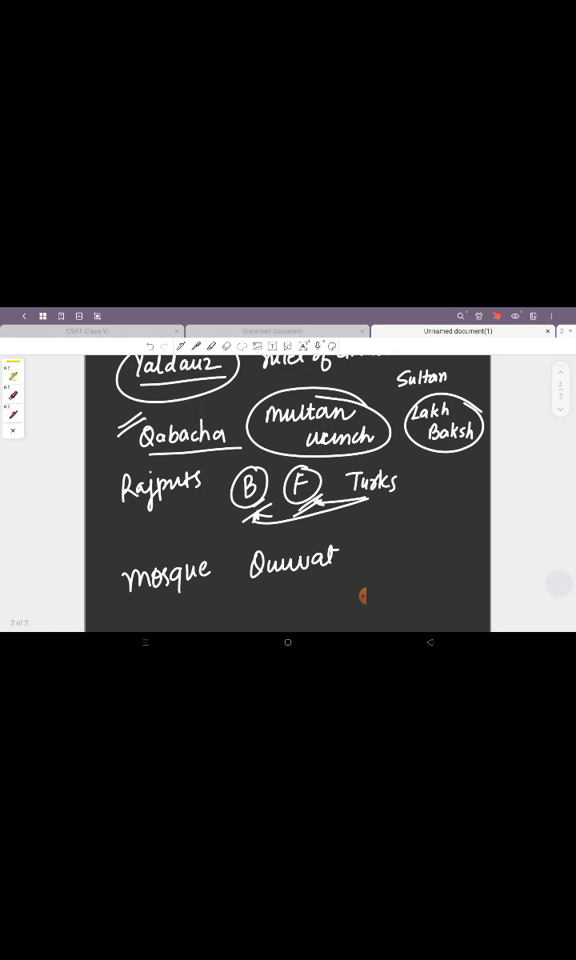
Step: Write the underlined mosque note with Quwat-ul-Islam and Adhai ka Jhopra
{"action": "left_click_drag", "start_coordinate": [344, 551], "coordinate": [440, 552]}
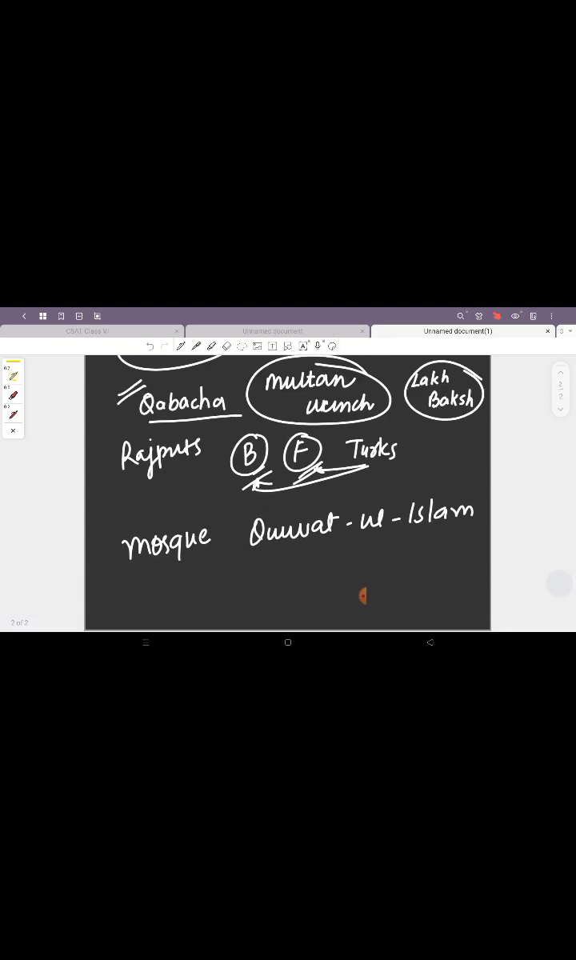
{"action": "left_click_drag", "start_coordinate": [184, 568], "coordinate": [232, 579]}
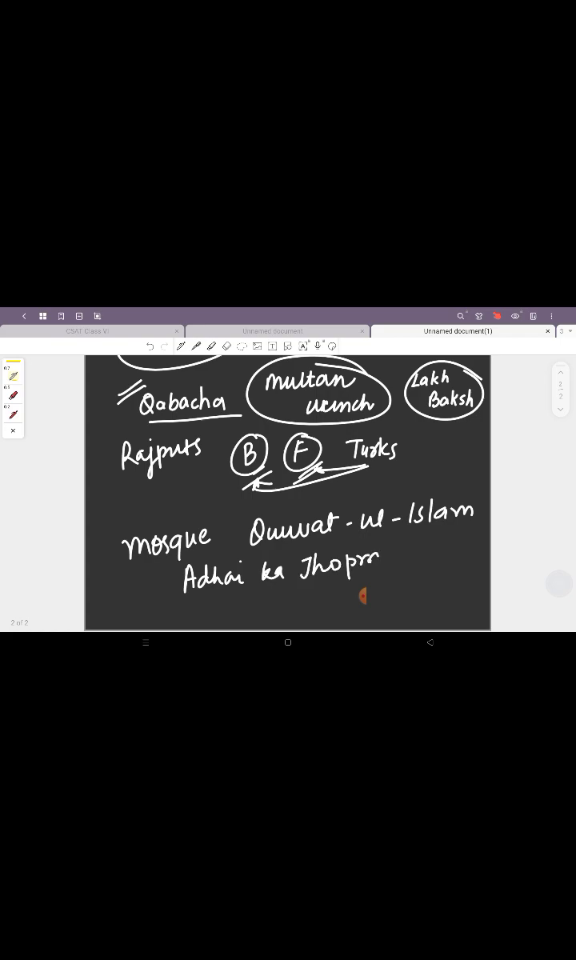
{"action": "left_click_drag", "start_coordinate": [208, 523], "coordinate": [104, 576]}
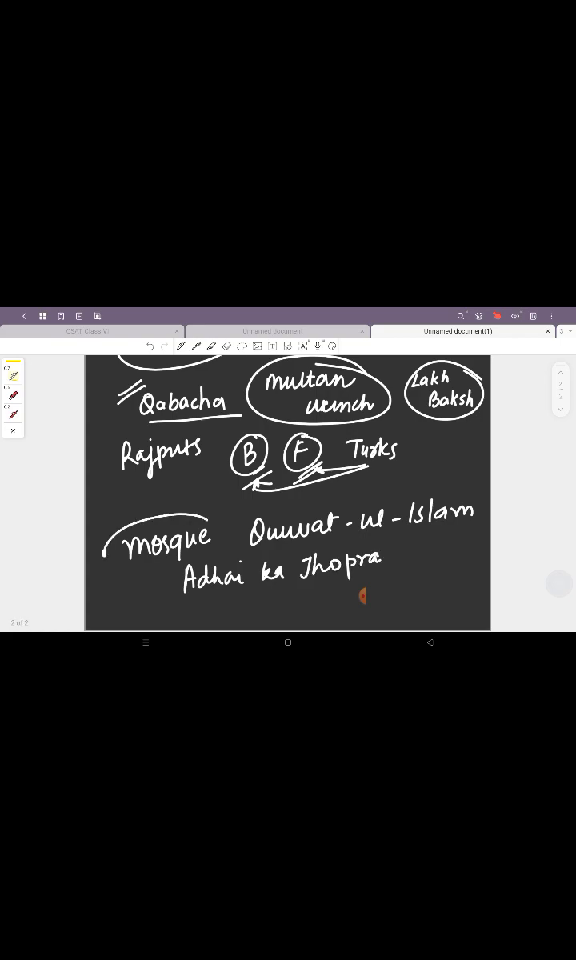
{"action": "left_click_drag", "start_coordinate": [112, 556], "coordinate": [212, 536]}
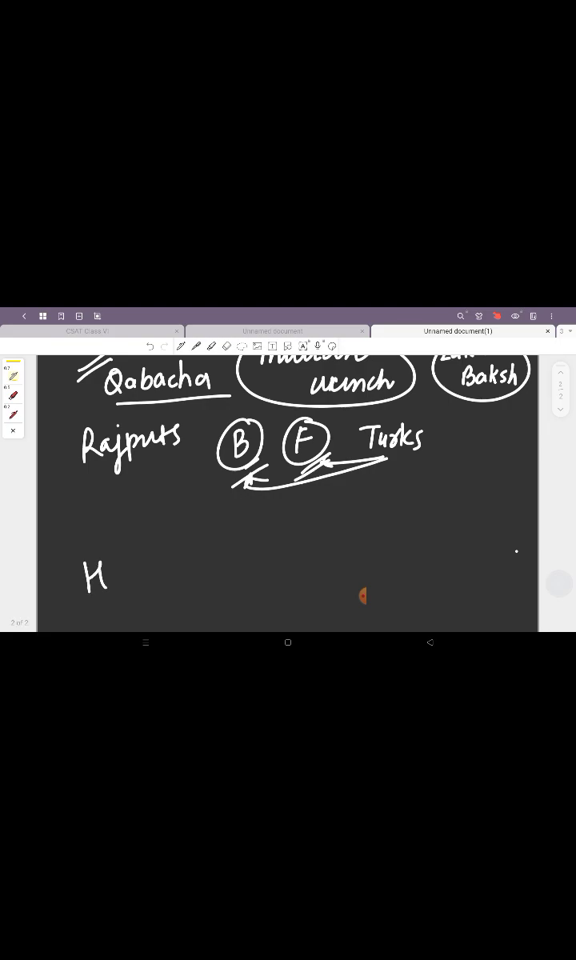
Step: Write Hasan Nizami with his work Taj ul Massir
{"action": "left_click_drag", "start_coordinate": [104, 560], "coordinate": [160, 608]}
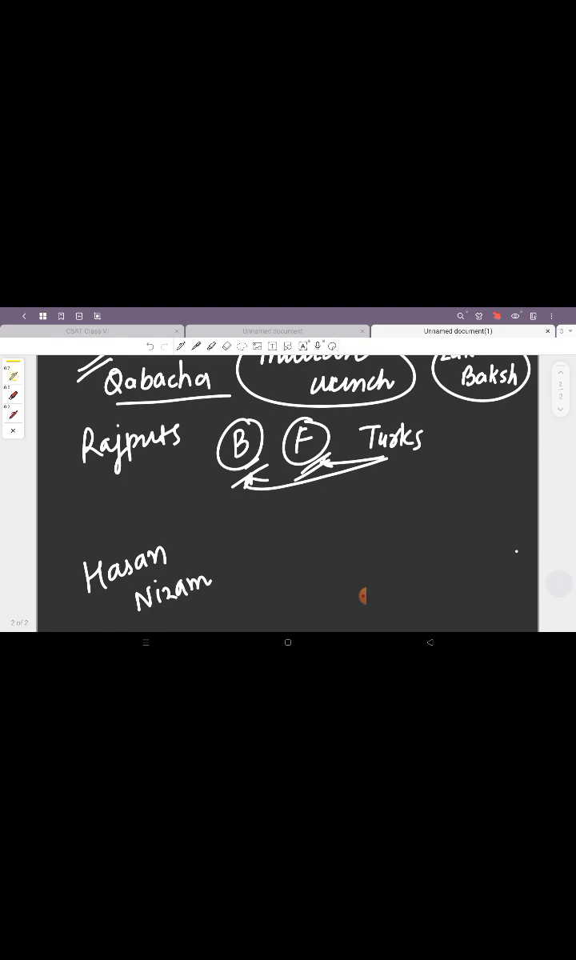
{"action": "left_click_drag", "start_coordinate": [232, 560], "coordinate": [320, 560]}
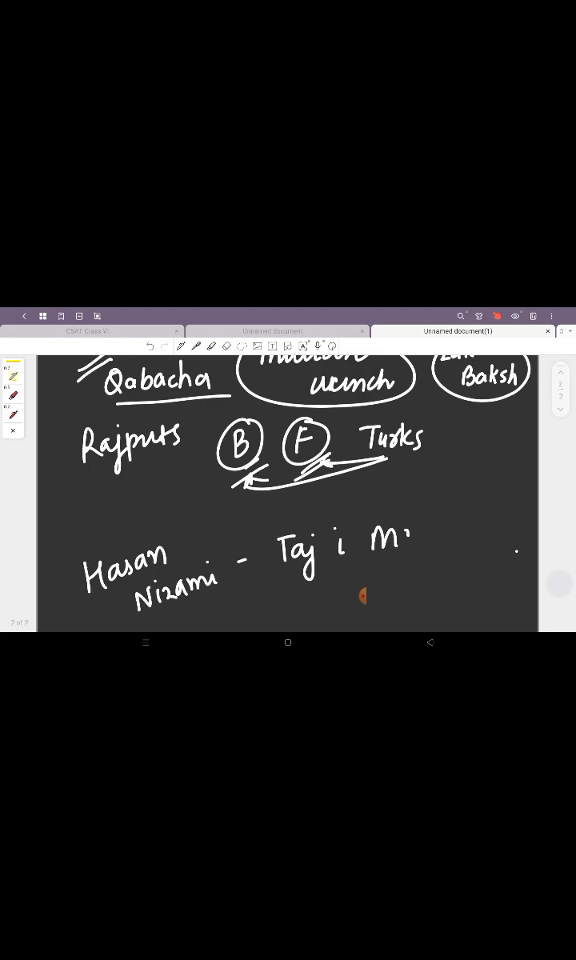
{"action": "left_click_drag", "start_coordinate": [335, 552], "coordinate": [432, 552]}
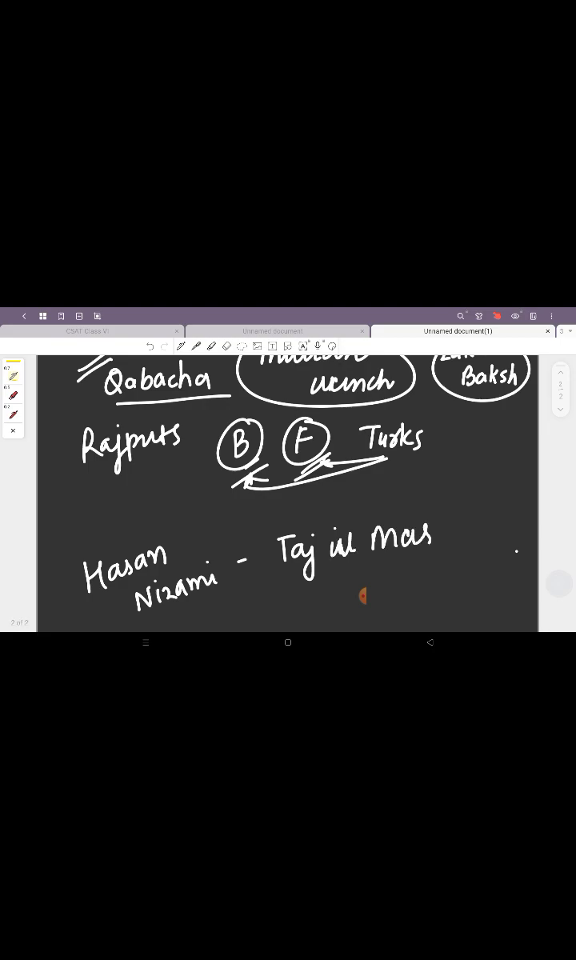
{"action": "left_click_drag", "start_coordinate": [432, 544], "coordinate": [467, 536]}
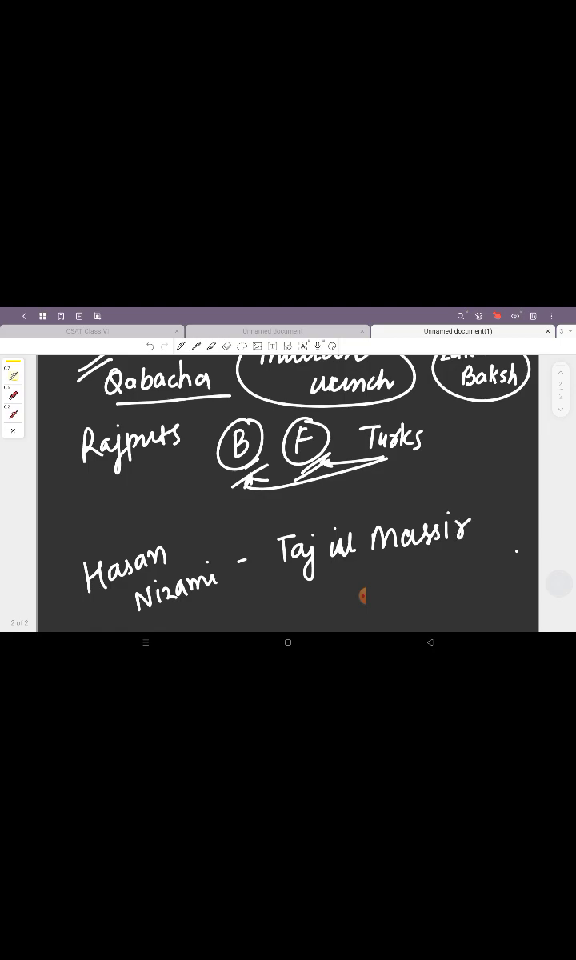
Step: Add the second title Fath-ul-din-Tarik beneath Taj ul Massir
{"action": "scroll", "scroll_direction": "down", "scroll_amount": 3}
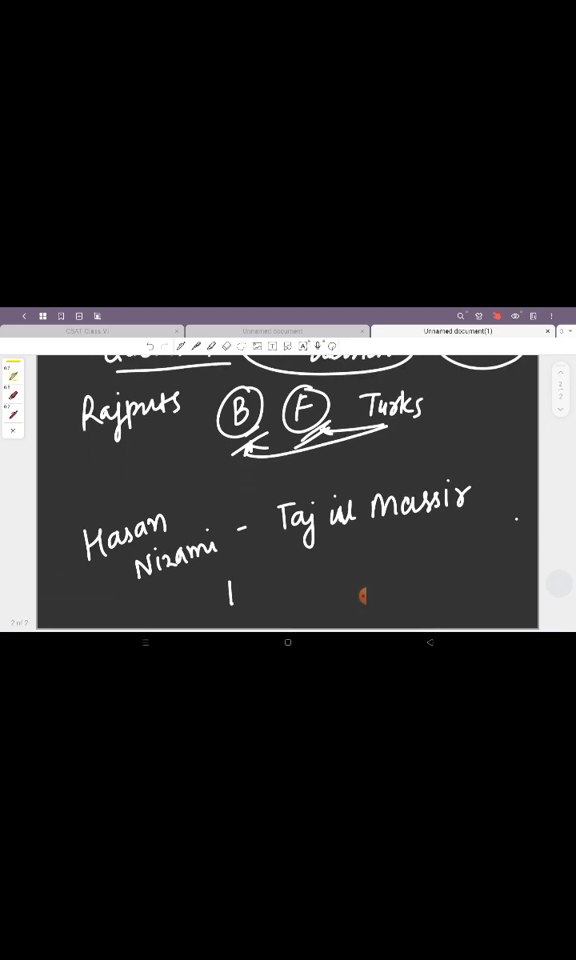
{"action": "left_click_drag", "start_coordinate": [227, 591], "coordinate": [301, 579]}
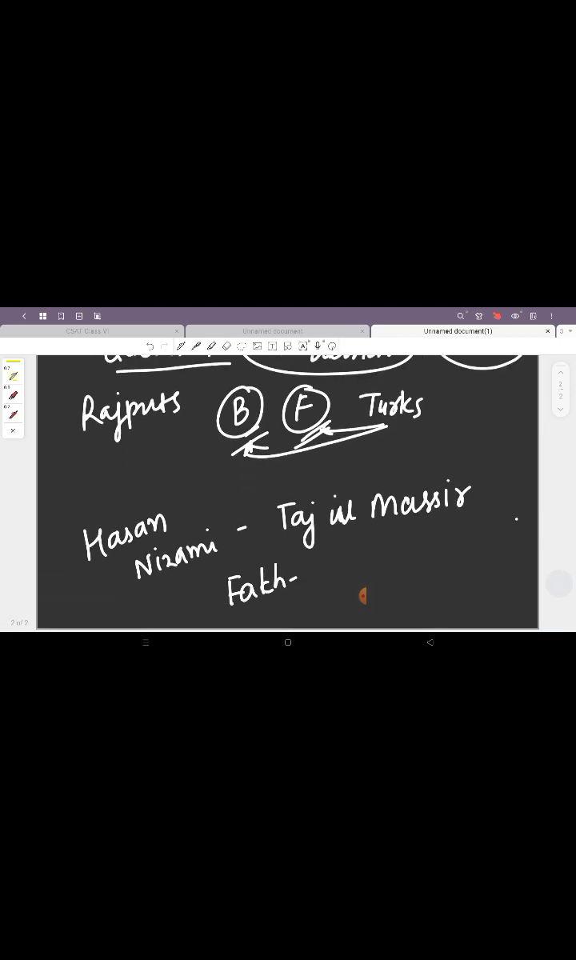
{"action": "left_click_drag", "start_coordinate": [301, 582], "coordinate": [392, 576]}
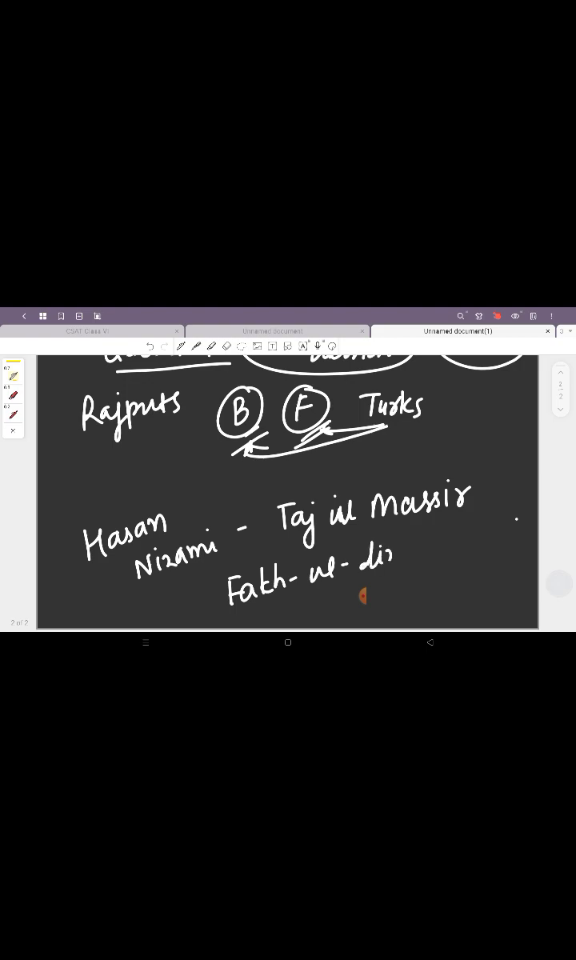
{"action": "left_click_drag", "start_coordinate": [392, 552], "coordinate": [445, 557]}
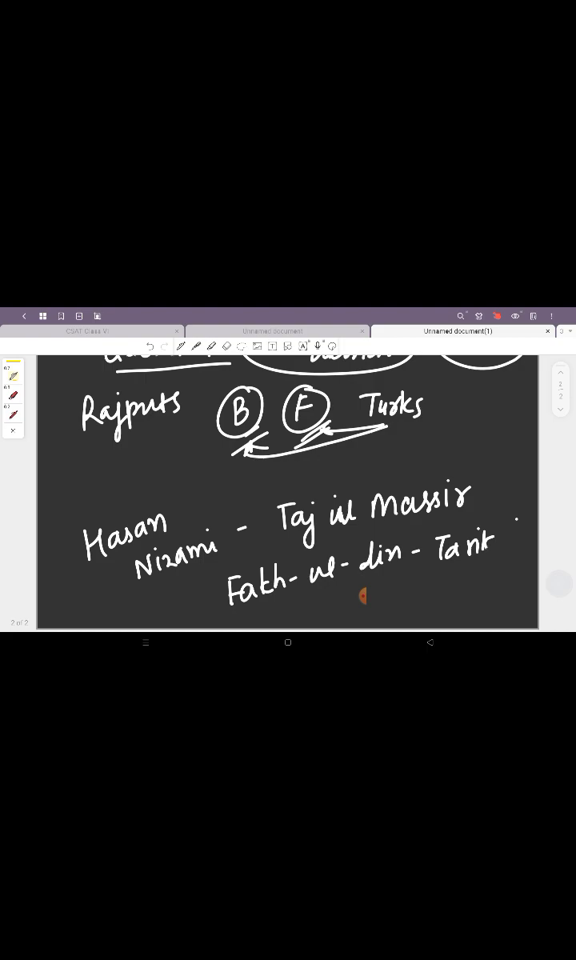
{"action": "left_click_drag", "start_coordinate": [496, 547], "coordinate": [527, 540]}
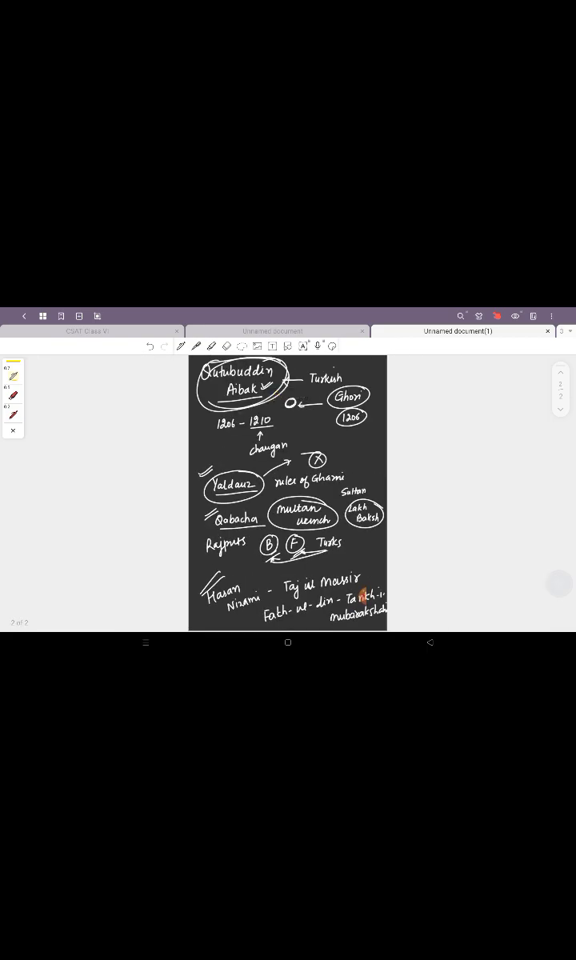
Step: Scroll past the page end to add a new blank page
{"action": "scroll", "scroll_direction": "down", "scroll_amount": 3}
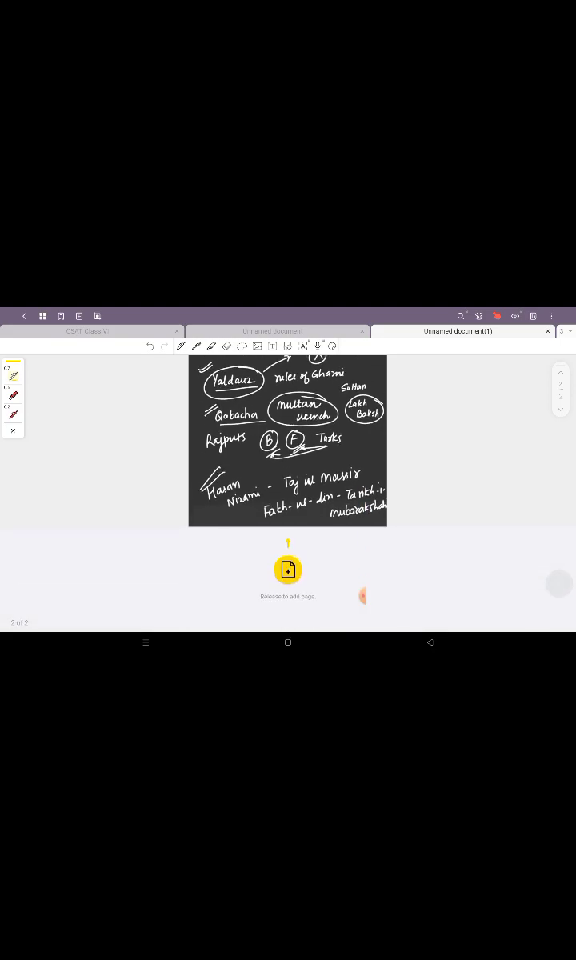
{"action": "scroll", "scroll_direction": "down", "scroll_amount": 3}
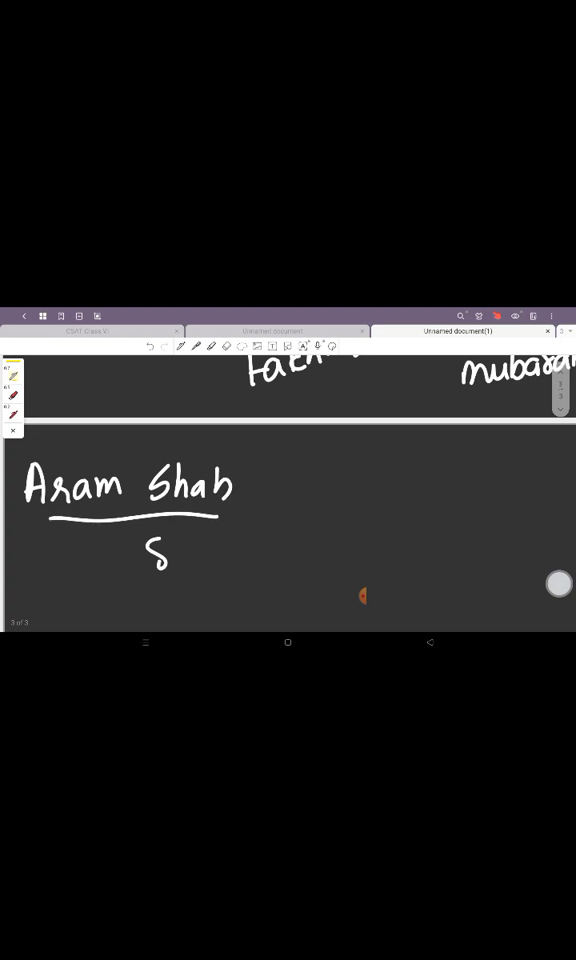
Step: Handwrite Aram Shah 8m weak, amir Delhi, and Slave + SIL Badayun
{"action": "left_click_drag", "start_coordinate": [144, 552], "coordinate": [208, 568]}
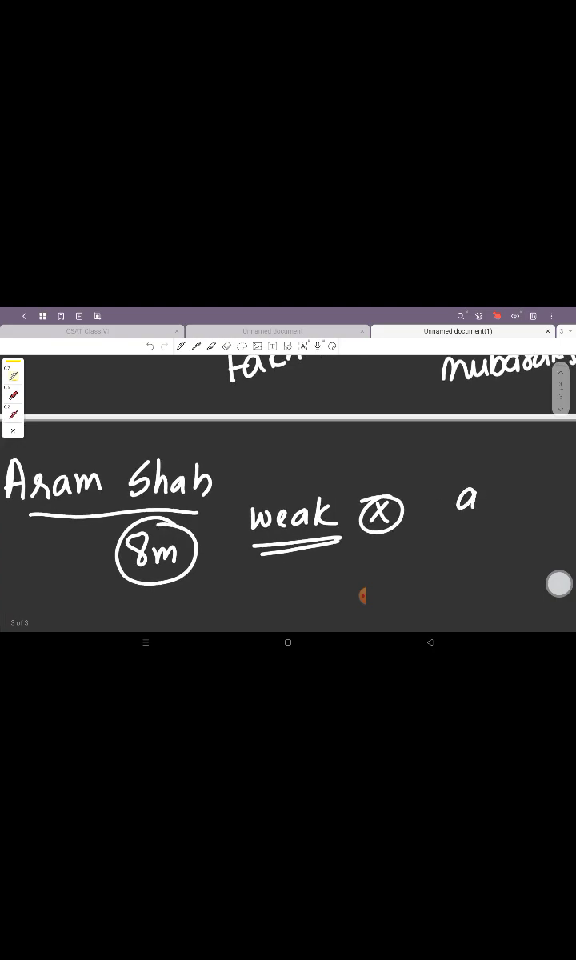
{"action": "left_click_drag", "start_coordinate": [460, 504], "coordinate": [525, 504]}
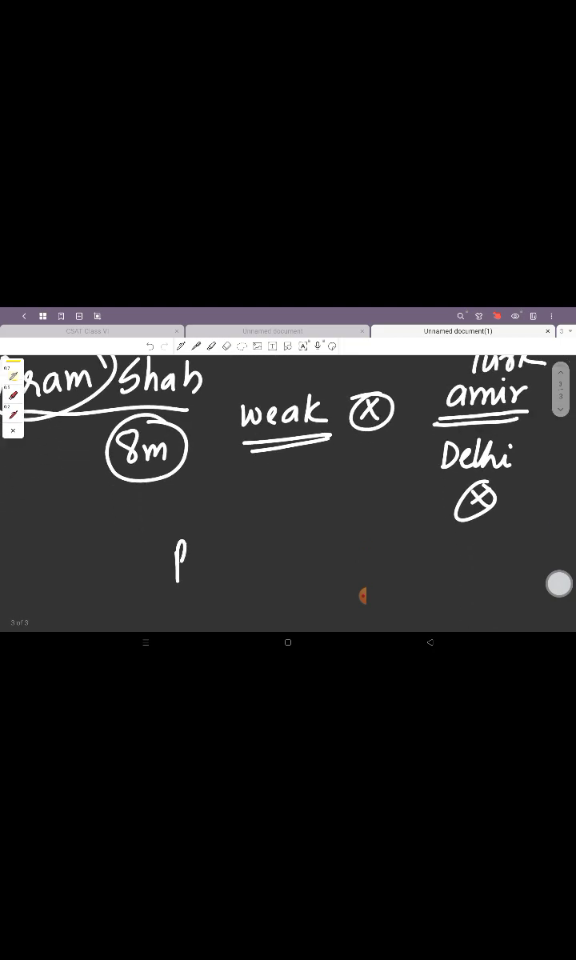
{"action": "type", "text": "Badayun"}
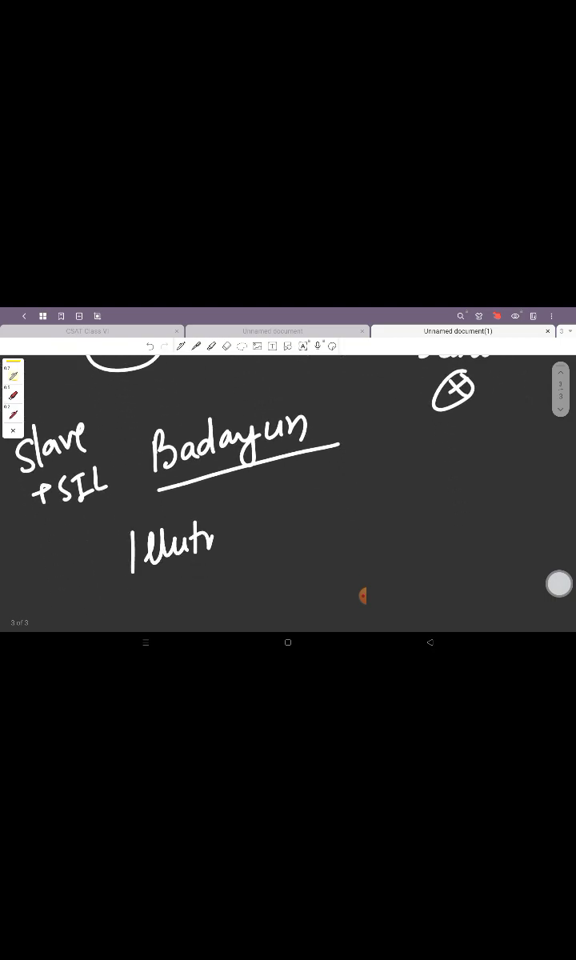
Step: Write and underline Iltutmish with an arrow to the name Shamsuddin
{"action": "left_click_drag", "start_coordinate": [212, 536], "coordinate": [296, 576]}
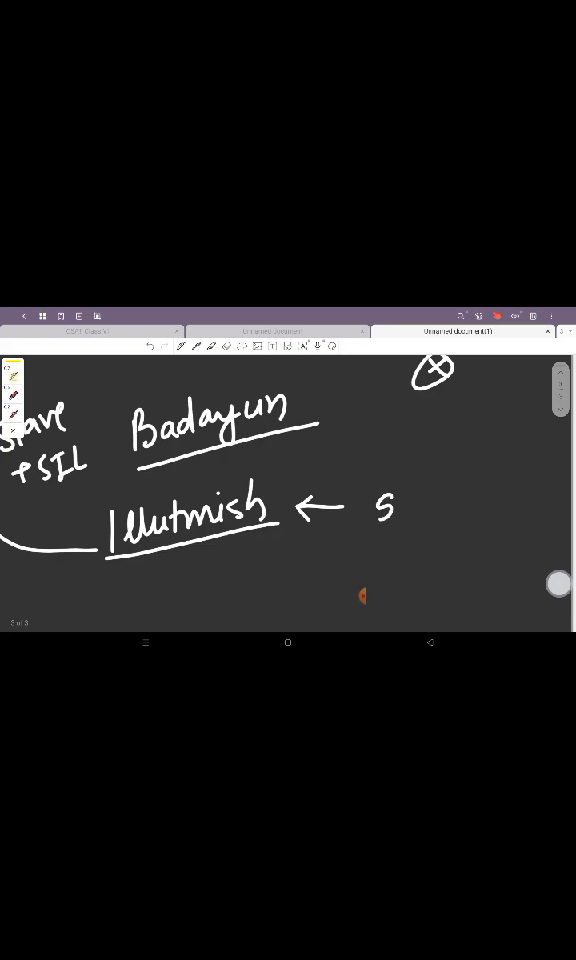
{"action": "left_click_drag", "start_coordinate": [376, 508], "coordinate": [461, 509]}
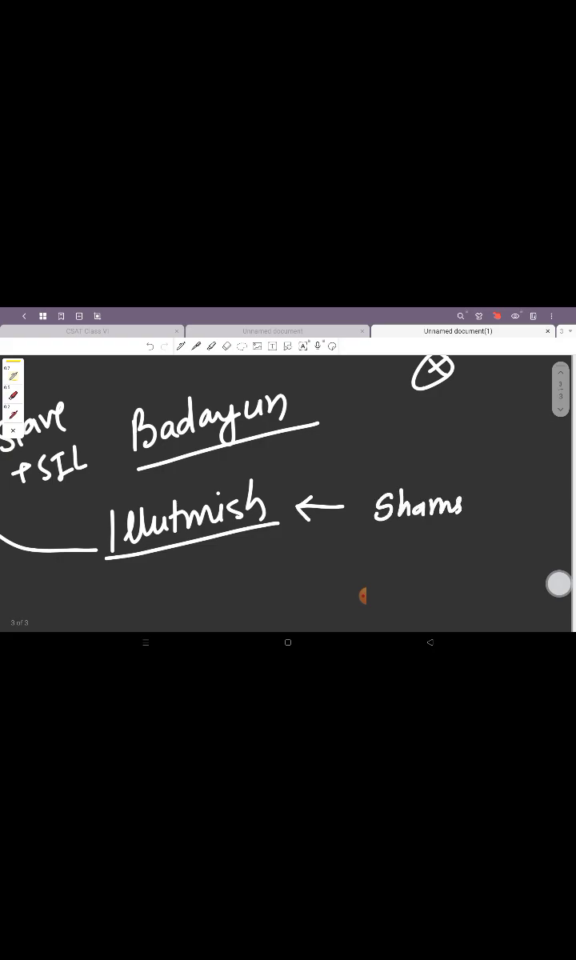
{"action": "left_click_drag", "start_coordinate": [464, 503], "coordinate": [552, 504]}
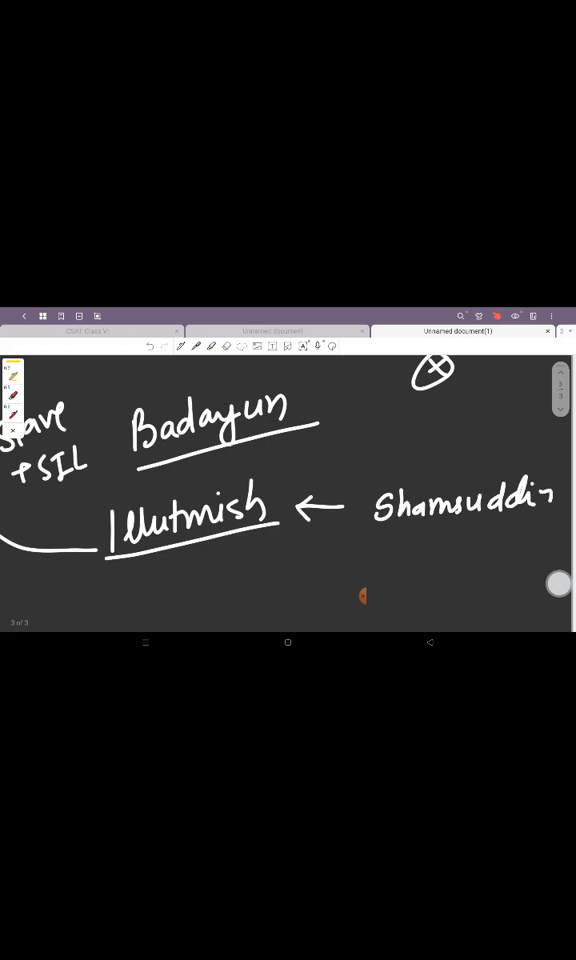
Step: Scroll down and add Iltutmish's reign 1210 - 1236 with circled Ilbari and half
{"action": "scroll", "scroll_direction": "down", "scroll_amount": 3}
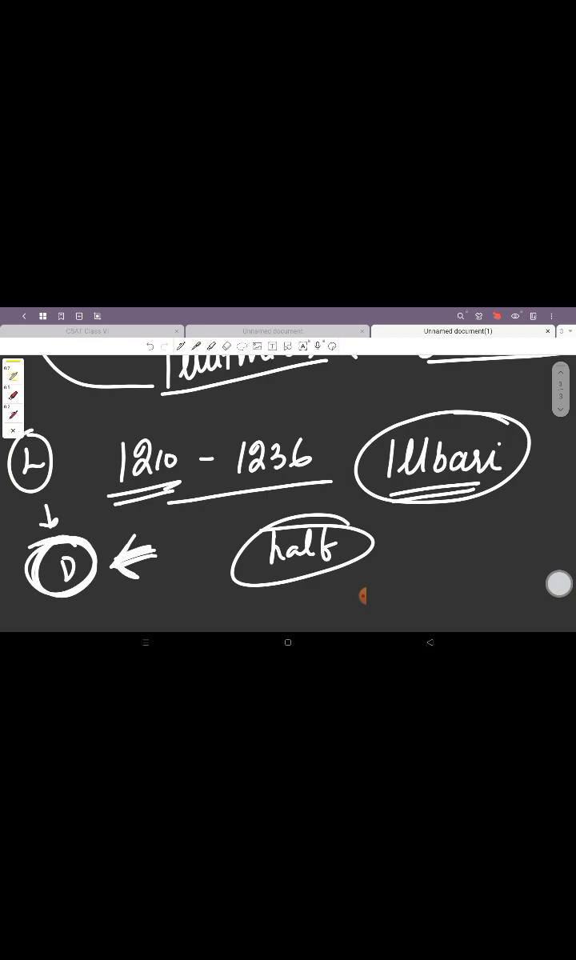
{"action": "left_click", "coordinate": [302, 549]}
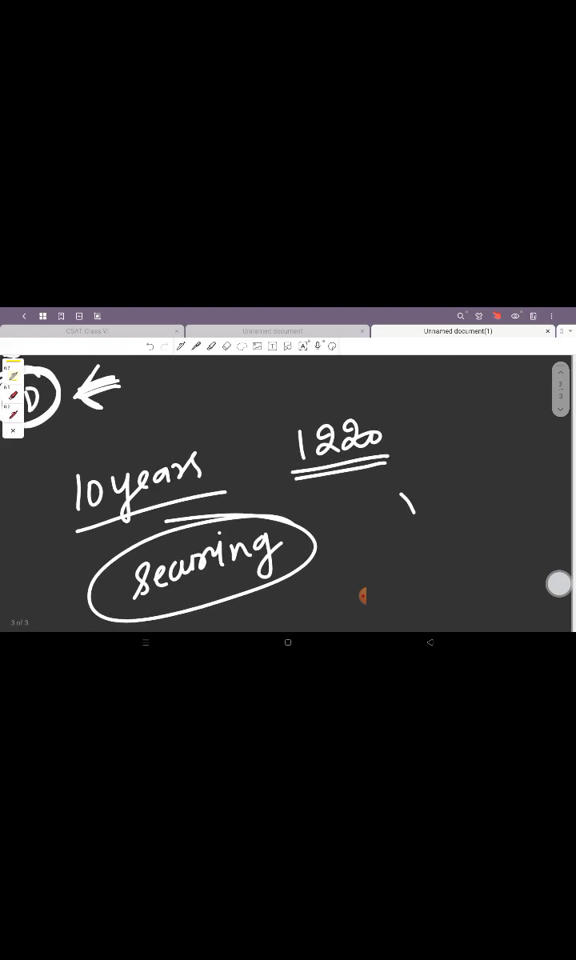
Step: List Yaldauz, Qabacha and Ali Mardan bracketed to securing, then move to a fresh page
{"action": "left_click_drag", "start_coordinate": [407, 504], "coordinate": [503, 509]}
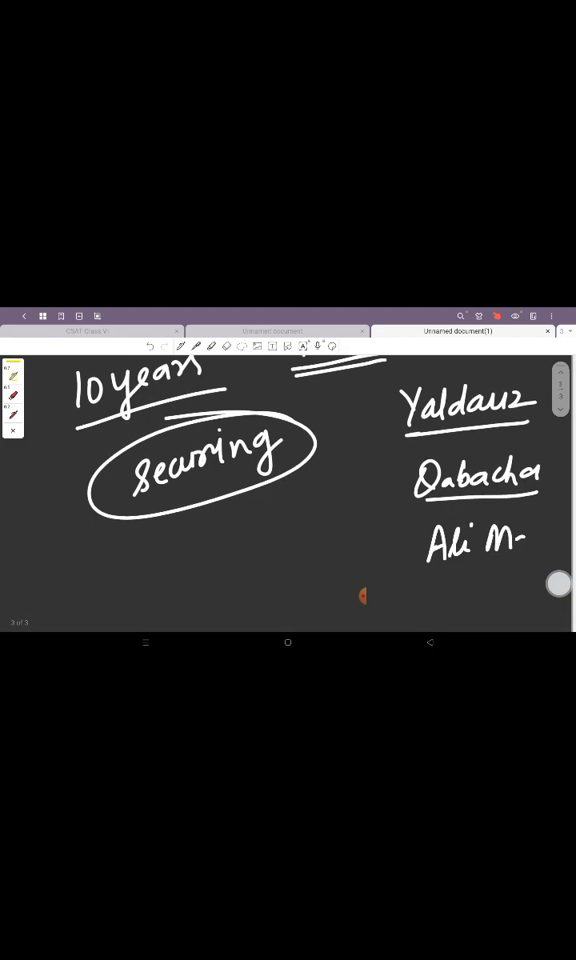
{"action": "left_click_drag", "start_coordinate": [524, 541], "coordinate": [573, 544]}
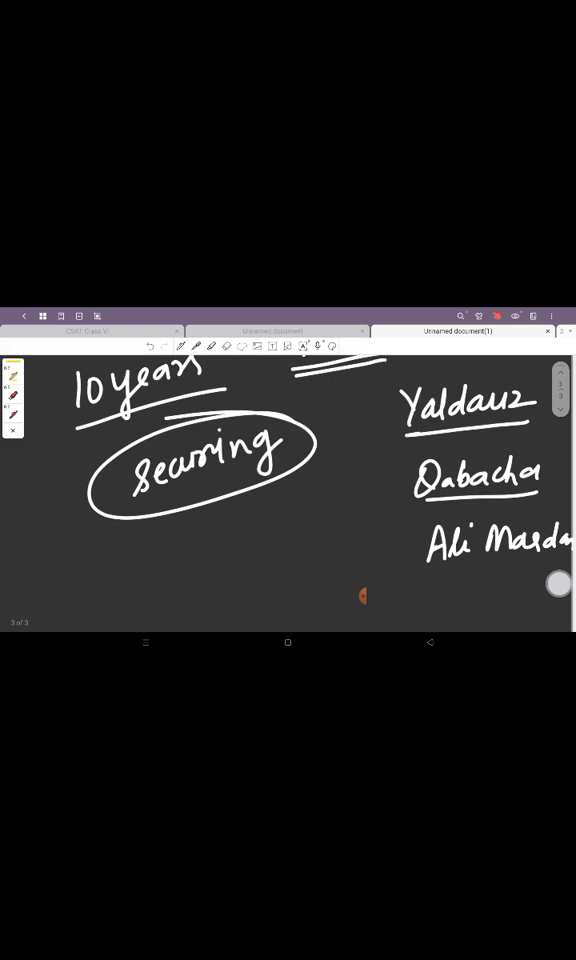
{"action": "left_click_drag", "start_coordinate": [392, 416], "coordinate": [317, 515]}
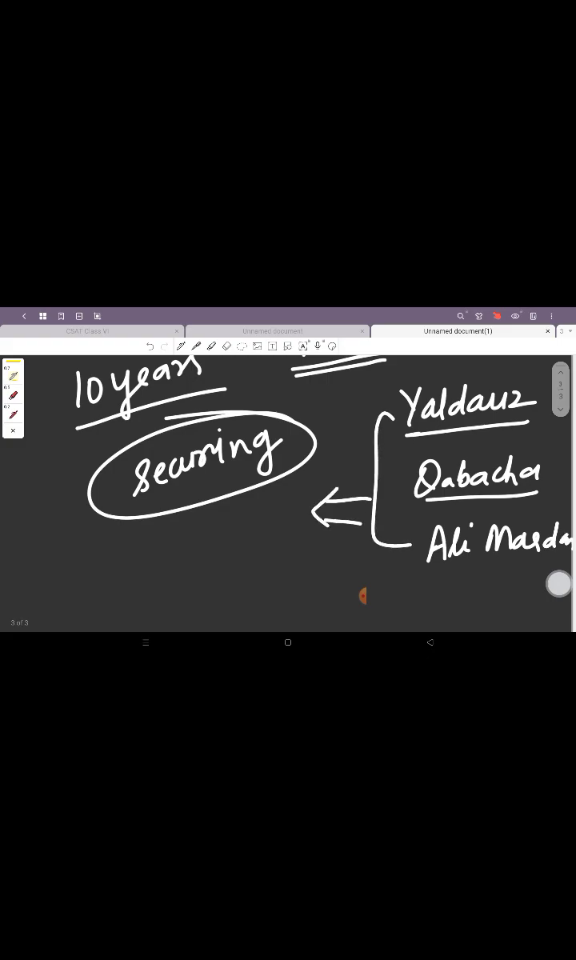
{"action": "left_click_drag", "start_coordinate": [80, 583], "coordinate": [87, 611]}
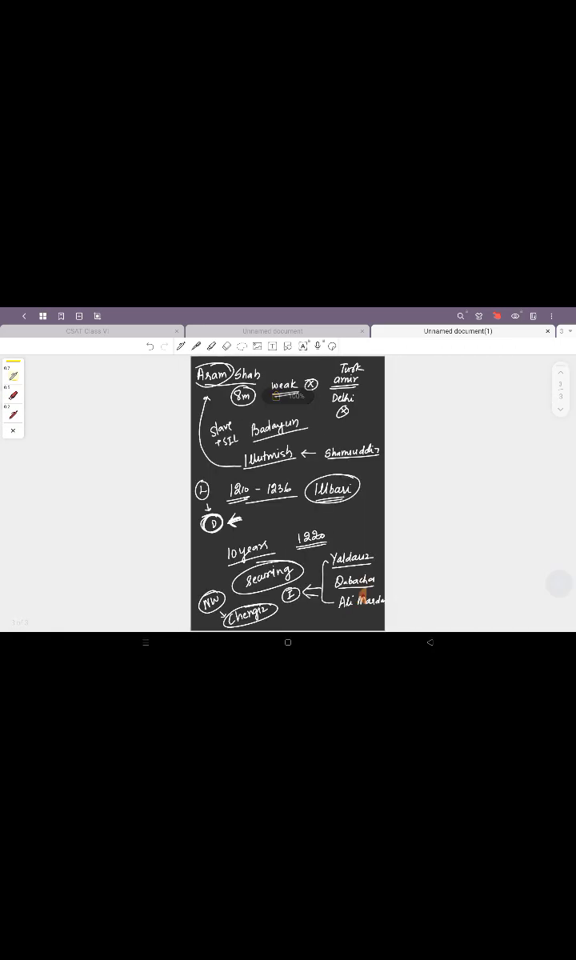
{"action": "scroll", "scroll_direction": "down", "scroll_amount": 3}
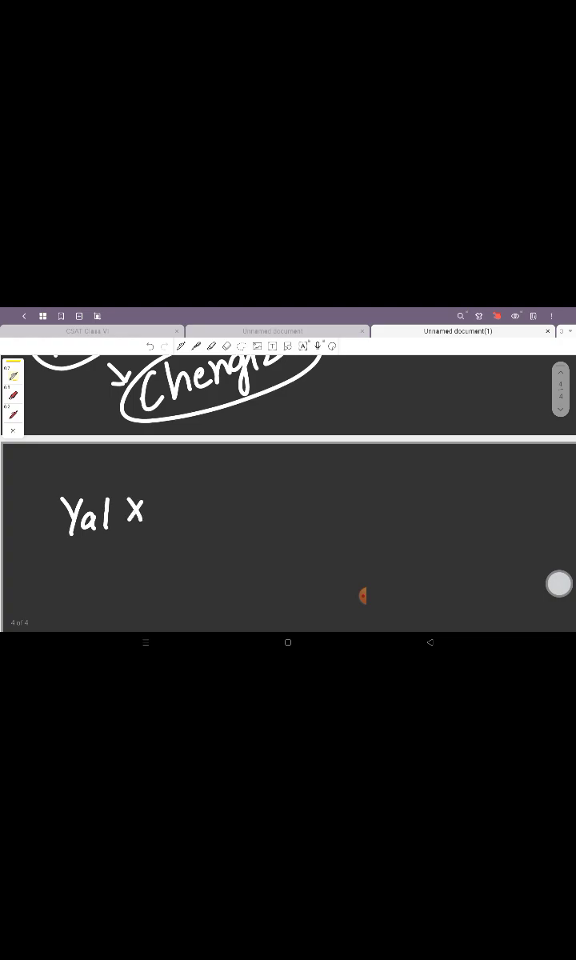
Step: Write circled 1215 Battle of Tarain after Yal and note Qabacha as defeated
{"action": "left_click_drag", "start_coordinate": [136, 523], "coordinate": [136, 520]}
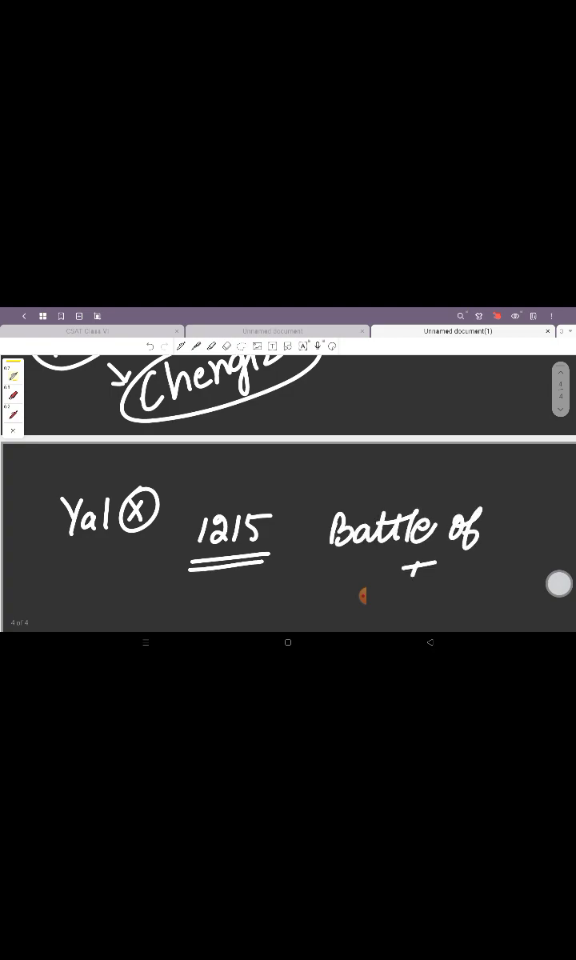
{"action": "left_click_drag", "start_coordinate": [400, 576], "coordinate": [496, 584]}
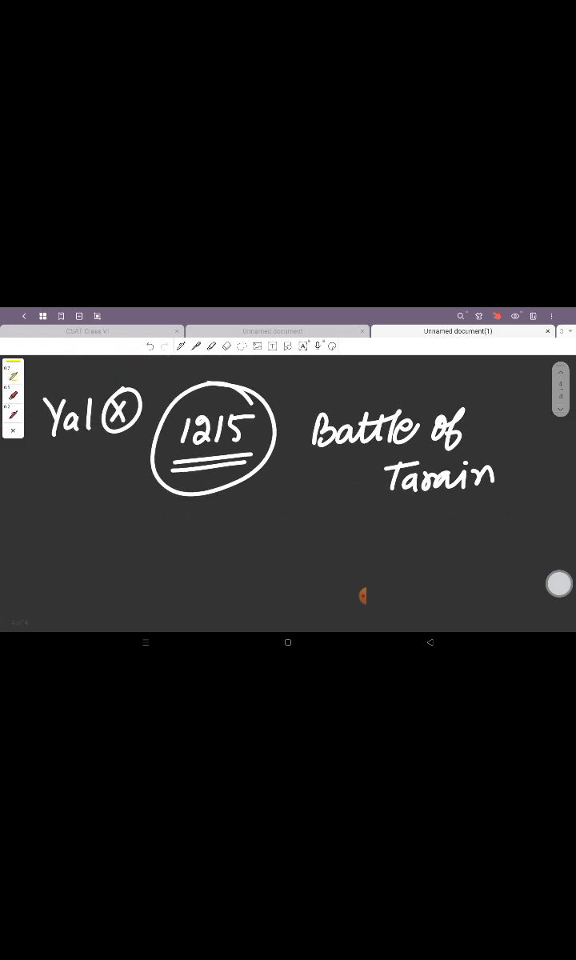
{"action": "left_click_drag", "start_coordinate": [141, 552], "coordinate": [216, 560]}
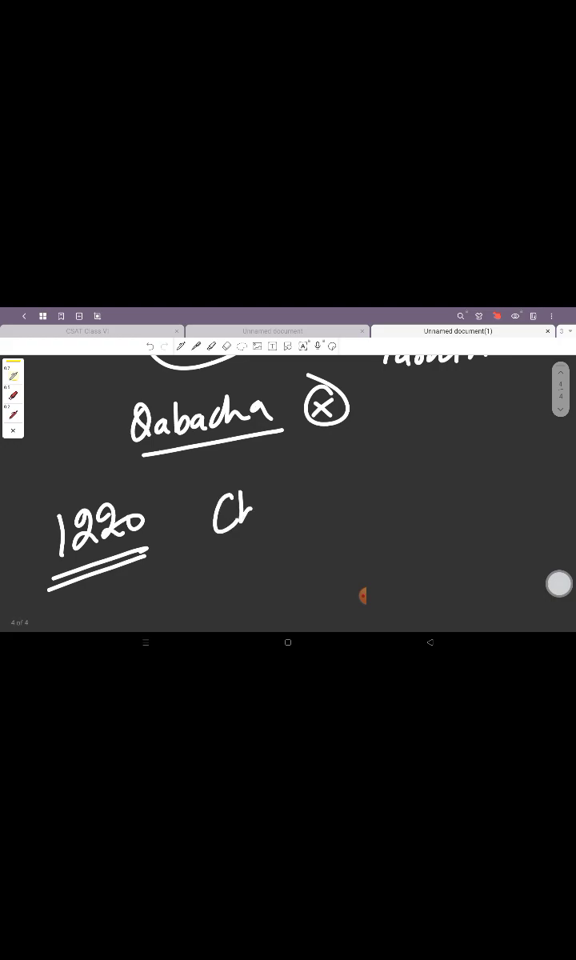
Step: Write Chengiz beside 1220 and add a circled Khwarizm
{"action": "left_click_drag", "start_coordinate": [243, 512], "coordinate": [344, 515]}
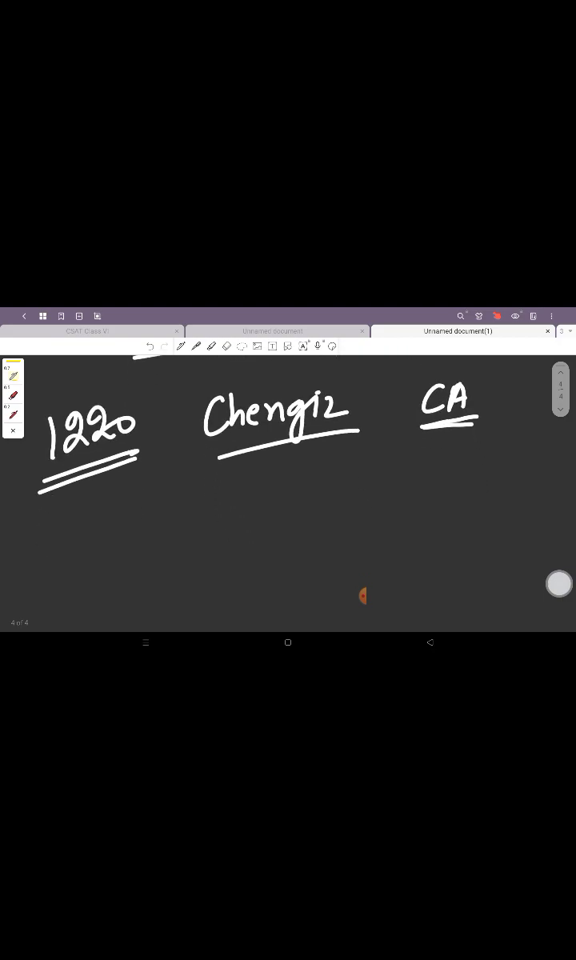
{"action": "left_click_drag", "start_coordinate": [152, 531], "coordinate": [236, 531]}
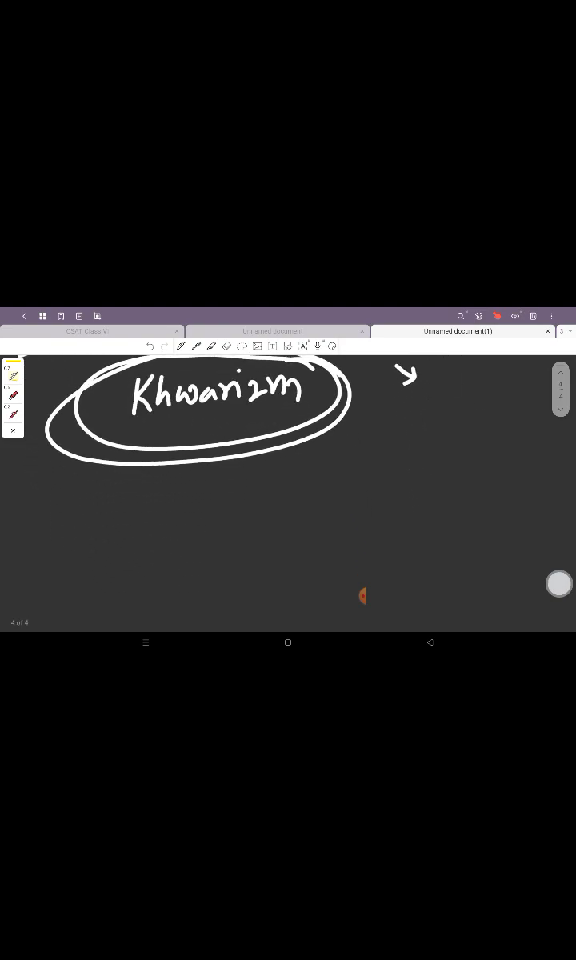
Step: Write and underline Seljuk under Khwarizm, adding the circled CA with arrows
{"action": "left_click_drag", "start_coordinate": [195, 559], "coordinate": [221, 528]}
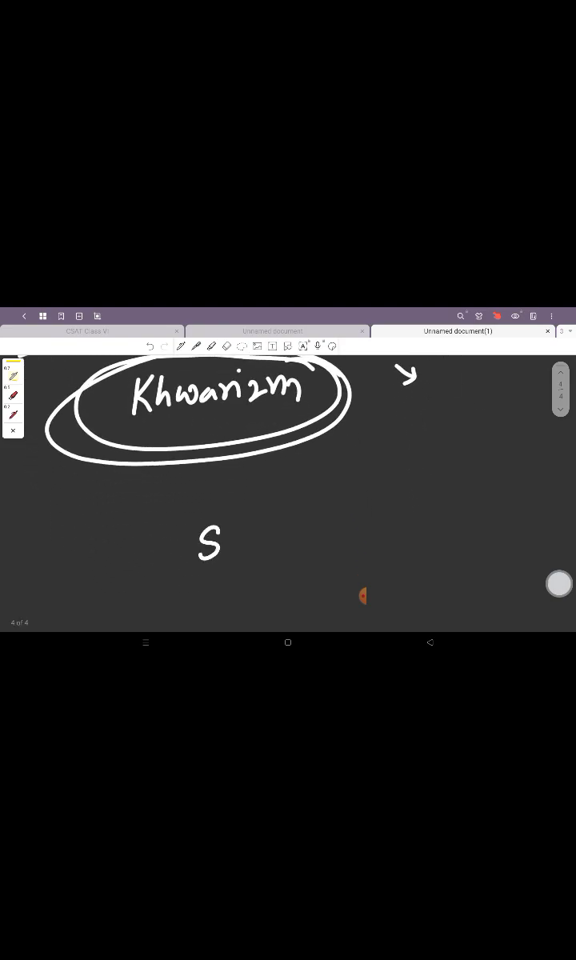
{"action": "type", "text": "Seljuk"}
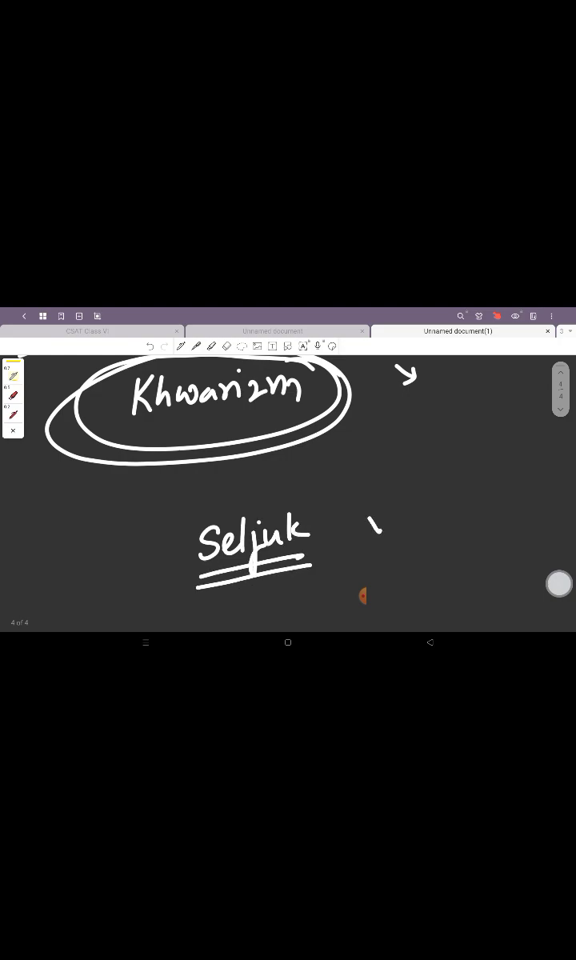
{"action": "left_click_drag", "start_coordinate": [368, 527], "coordinate": [419, 523]}
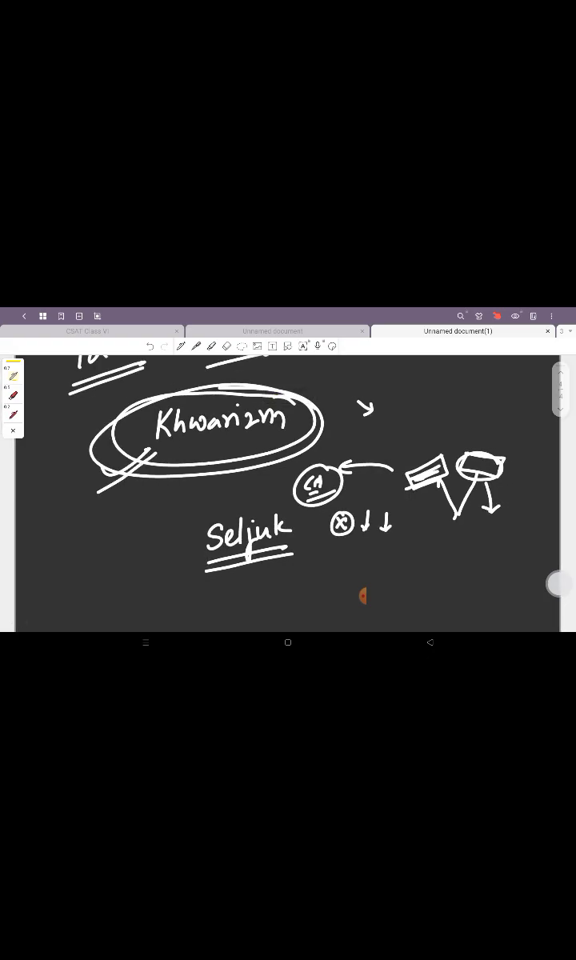
{"action": "left_click_drag", "start_coordinate": [40, 552], "coordinate": [72, 560]}
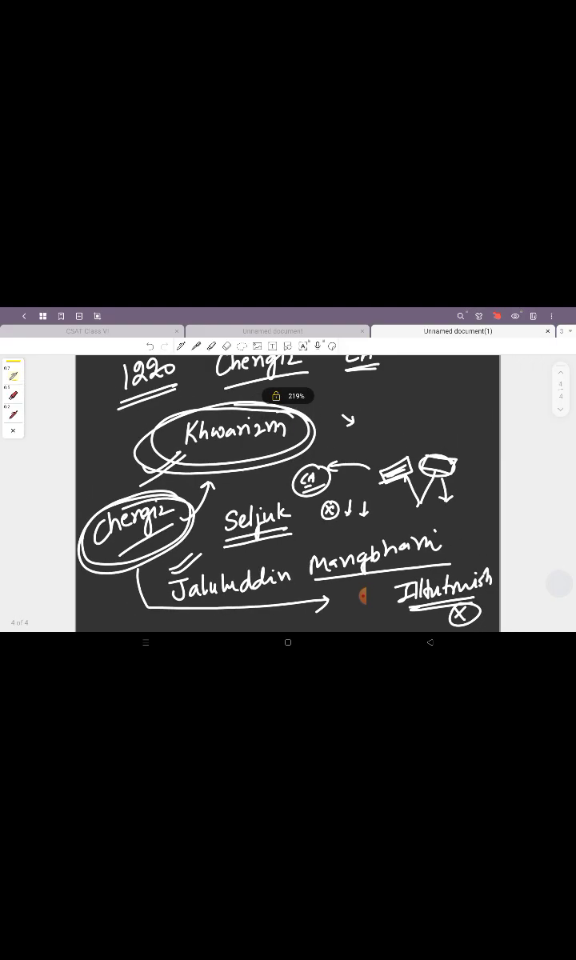
Step: Write the year 1225 on a blank area and scroll through the pages
{"action": "scroll", "scroll_direction": "down", "scroll_amount": 3}
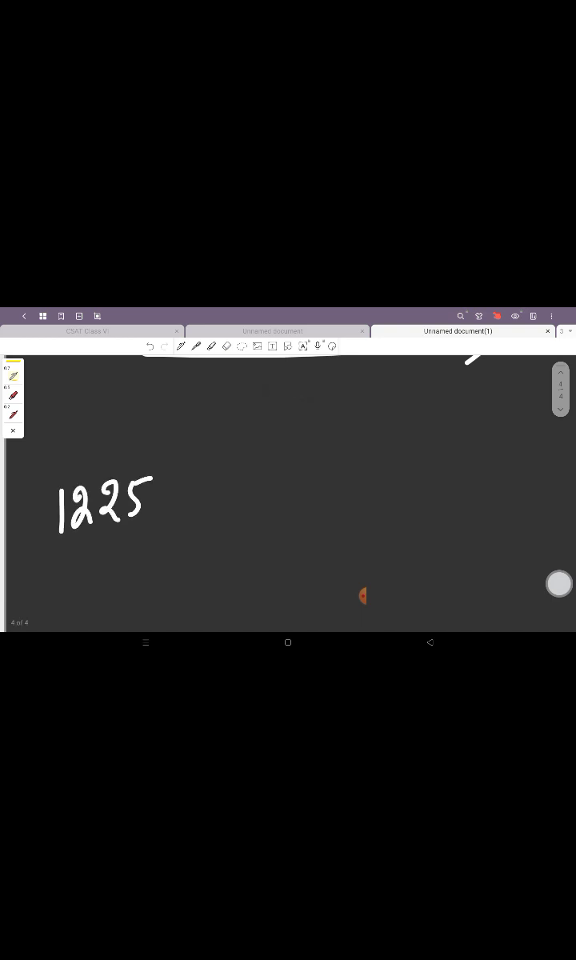
{"action": "left_click_drag", "start_coordinate": [61, 551], "coordinate": [160, 541]}
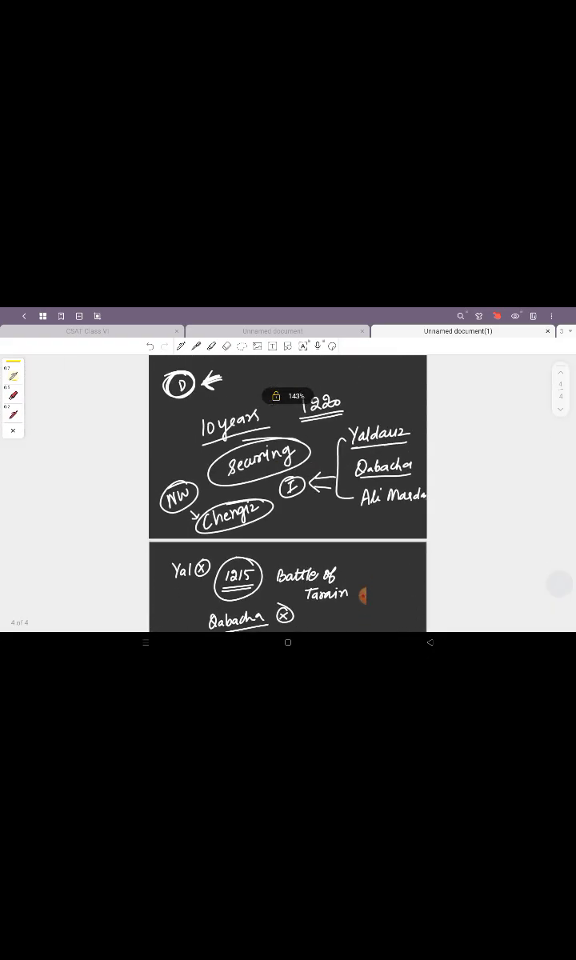
{"action": "scroll", "scroll_direction": "down", "scroll_amount": 3}
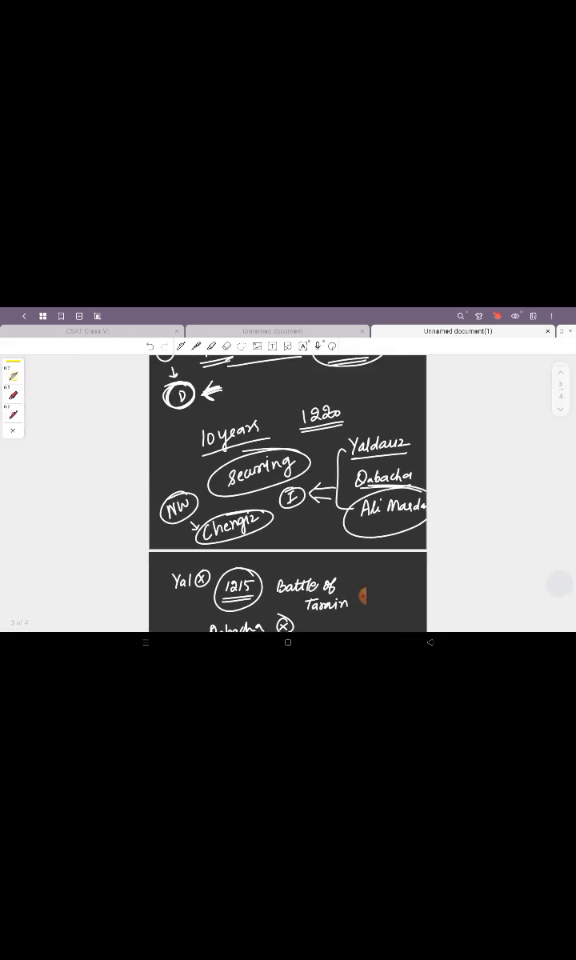
{"action": "scroll", "scroll_direction": "down", "scroll_amount": 3}
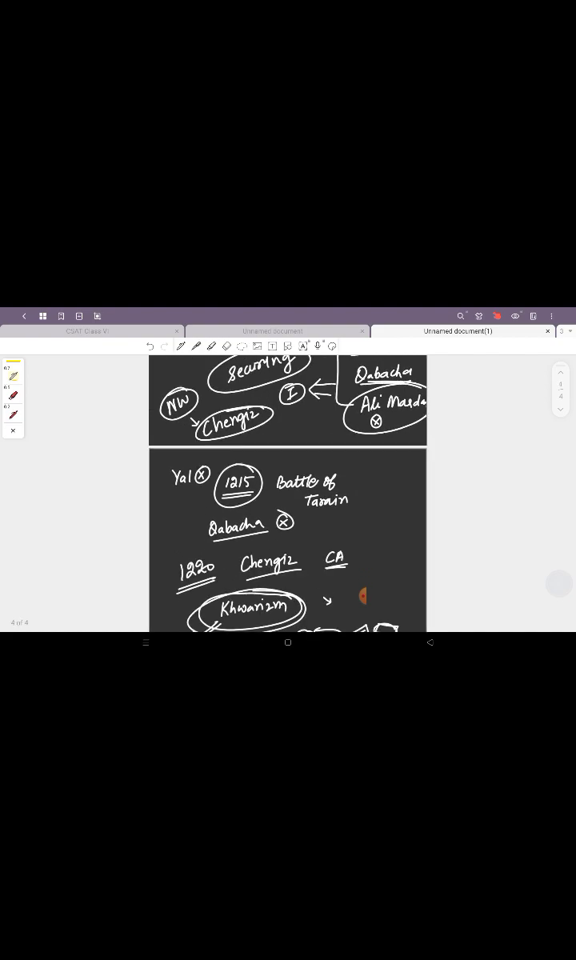
{"action": "scroll", "scroll_direction": "down", "scroll_amount": 3}
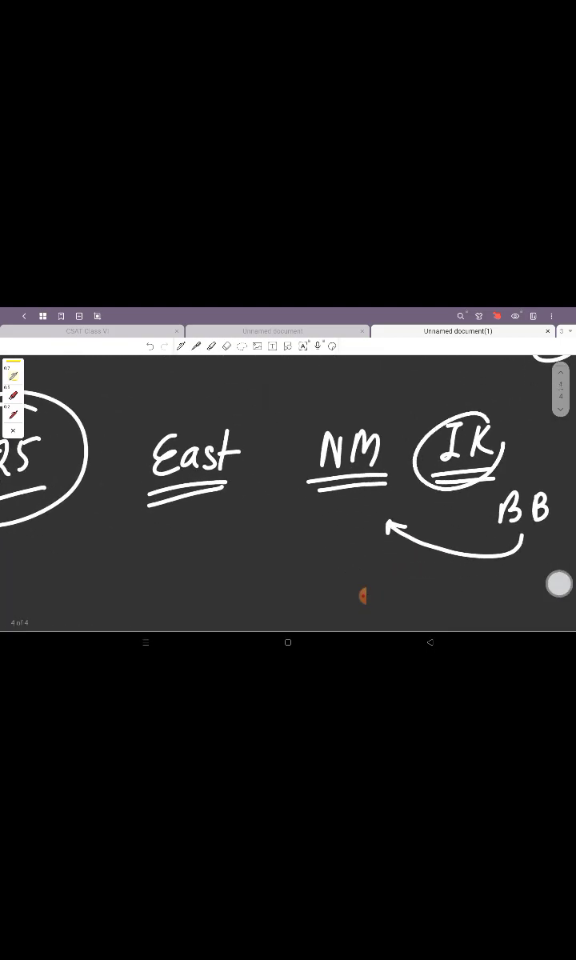
Step: Link BB to IK and 1225 to NM with arrows, then scroll down for the Iqtas note
{"action": "left_click_drag", "start_coordinate": [88, 512], "coordinate": [312, 504]}
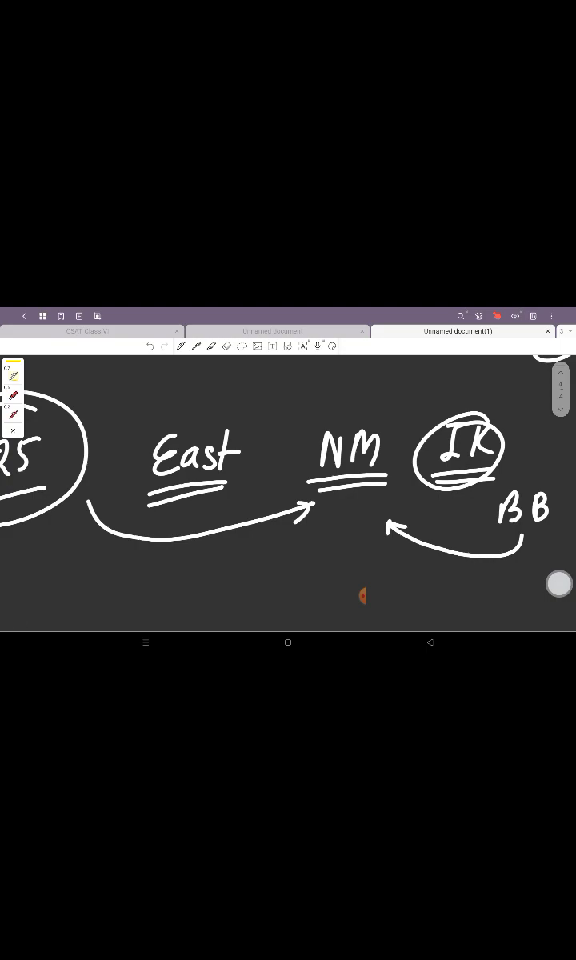
{"action": "left_click_drag", "start_coordinate": [432, 415], "coordinate": [444, 408]}
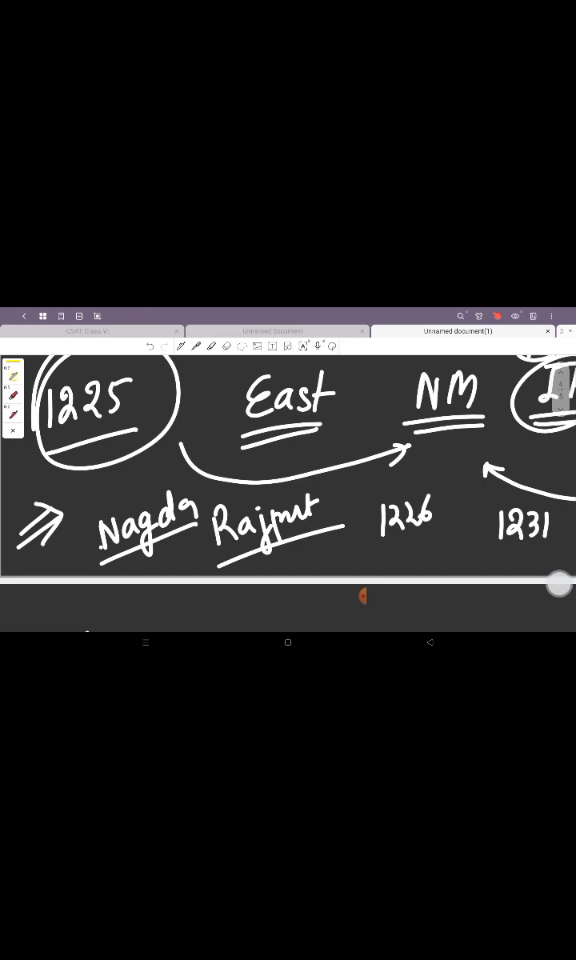
{"action": "scroll", "scroll_direction": "down", "scroll_amount": 3}
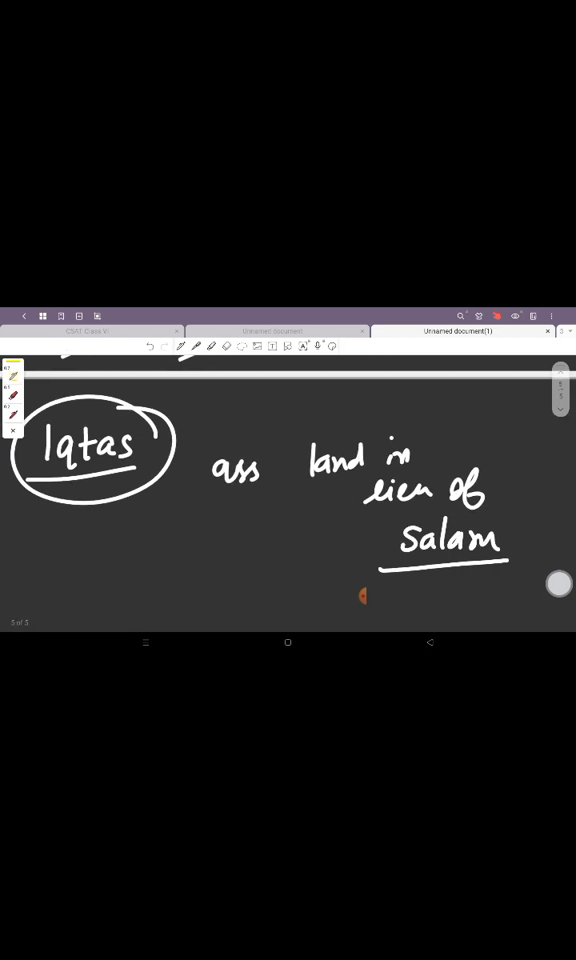
Step: Write L&O Rev. with an arrow to salam, underlined exp, and Fawazil beside circled CGT
{"action": "left_click", "coordinate": [121, 544]}
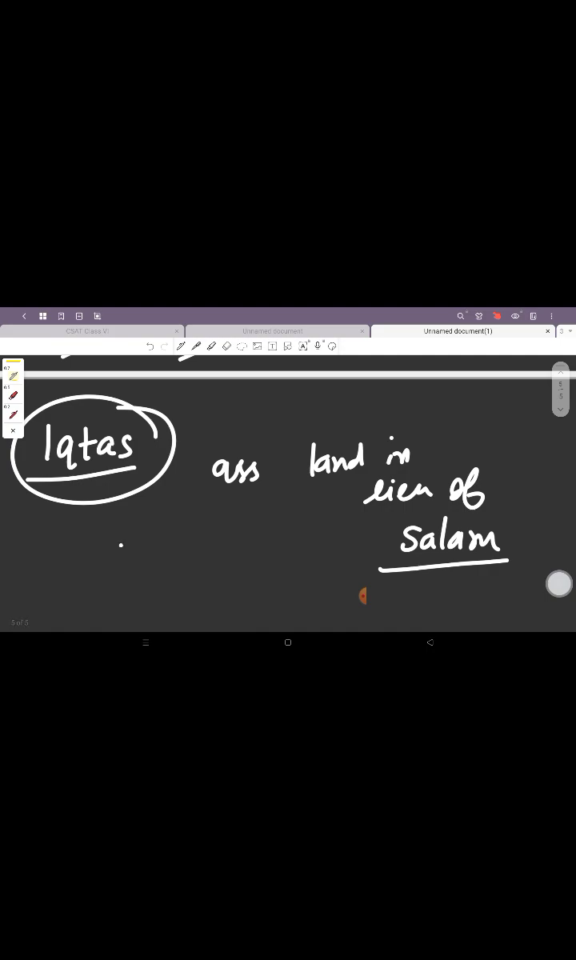
{"action": "left_click_drag", "start_coordinate": [116, 567], "coordinate": [184, 560]}
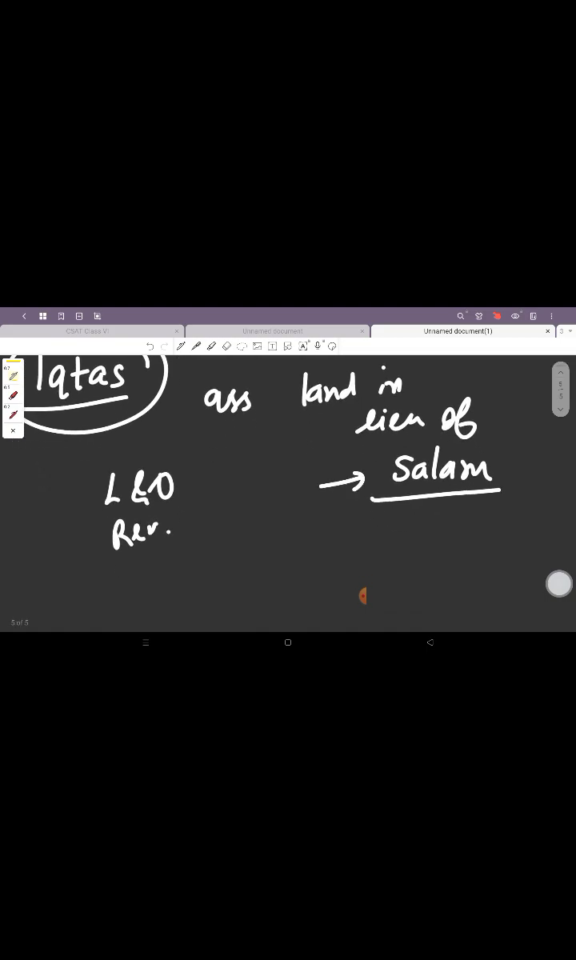
{"action": "left_click_drag", "start_coordinate": [296, 528], "coordinate": [339, 560]}
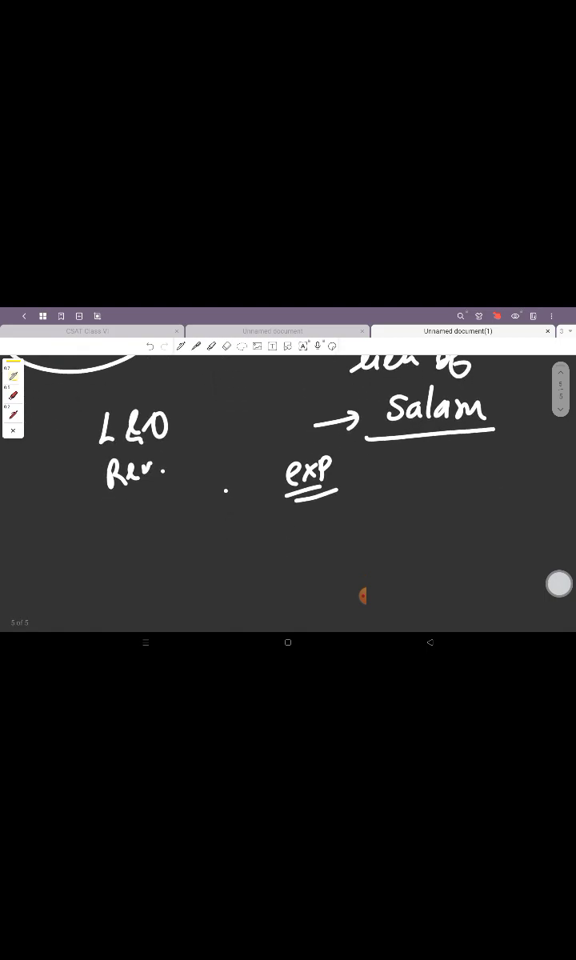
{"action": "left_click_drag", "start_coordinate": [163, 557], "coordinate": [205, 543]}
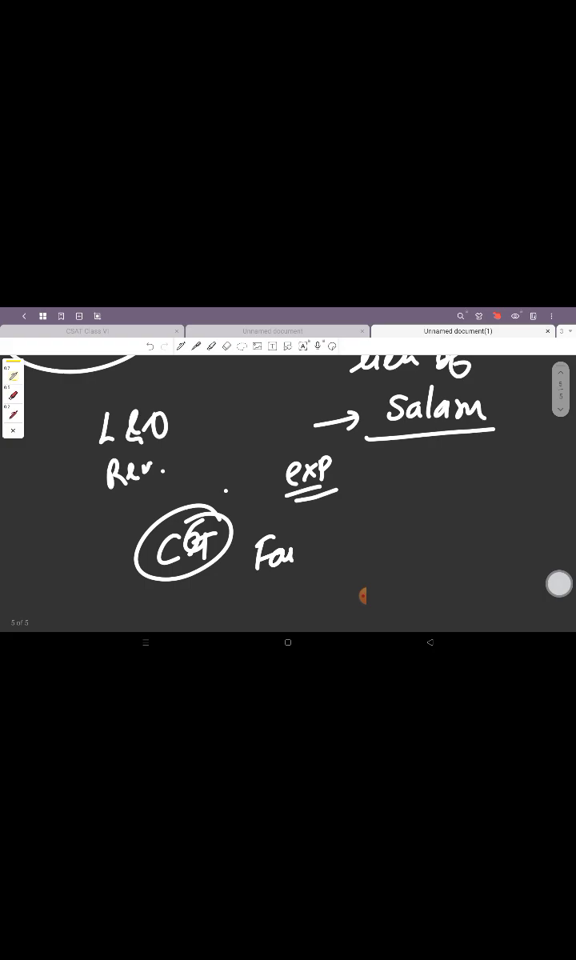
{"action": "left_click_drag", "start_coordinate": [285, 559], "coordinate": [376, 551]}
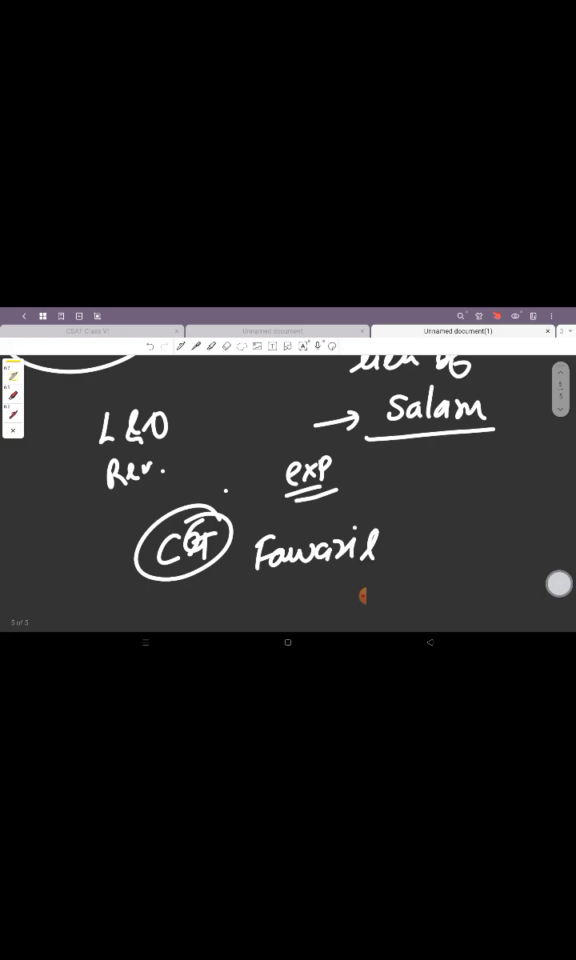
{"action": "scroll", "scroll_direction": "down", "scroll_amount": 3}
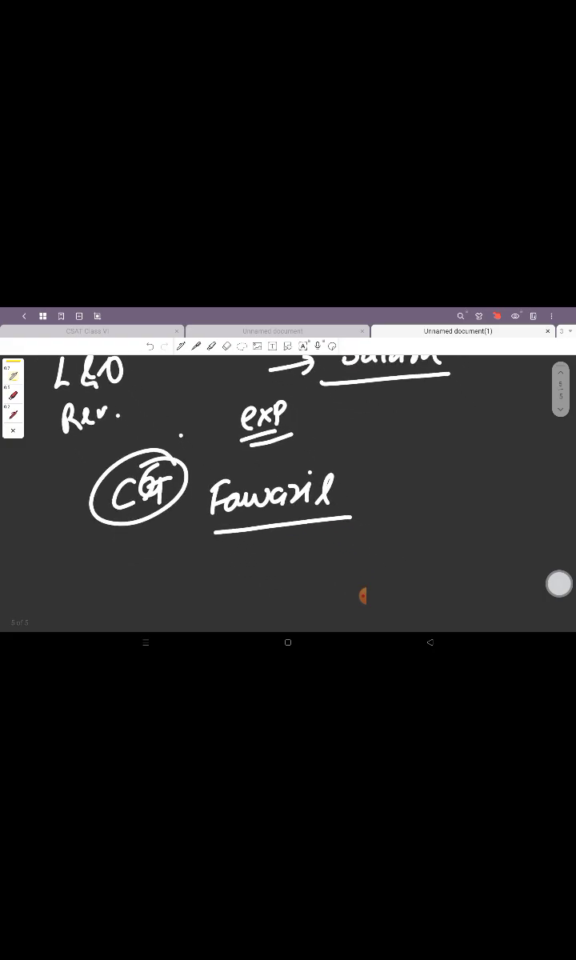
{"action": "scroll", "scroll_direction": "down", "scroll_amount": 3}
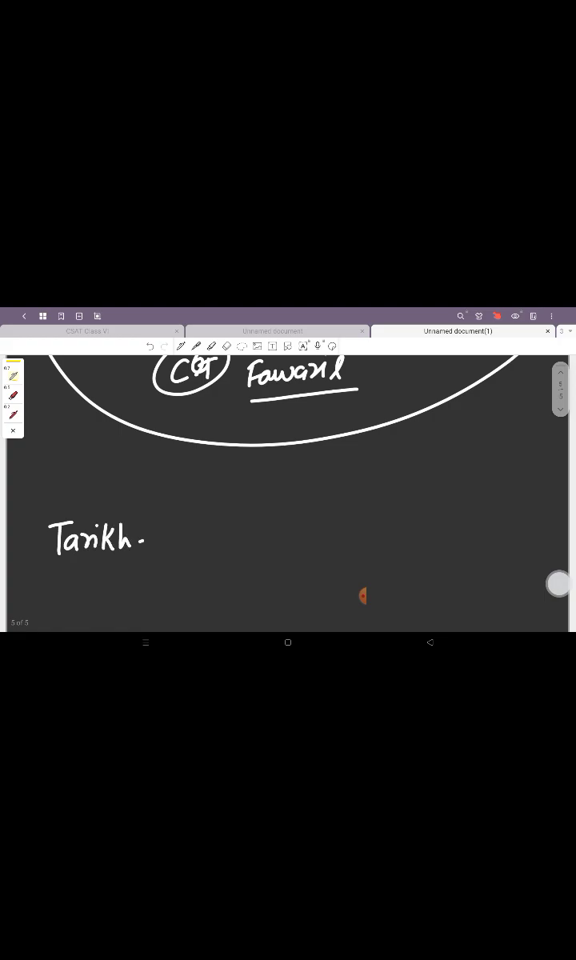
Step: Write Tarikh-i chahalgani with arrows and a cross, and begin a note below Balban
{"action": "left_click_drag", "start_coordinate": [160, 536], "coordinate": [232, 535]}
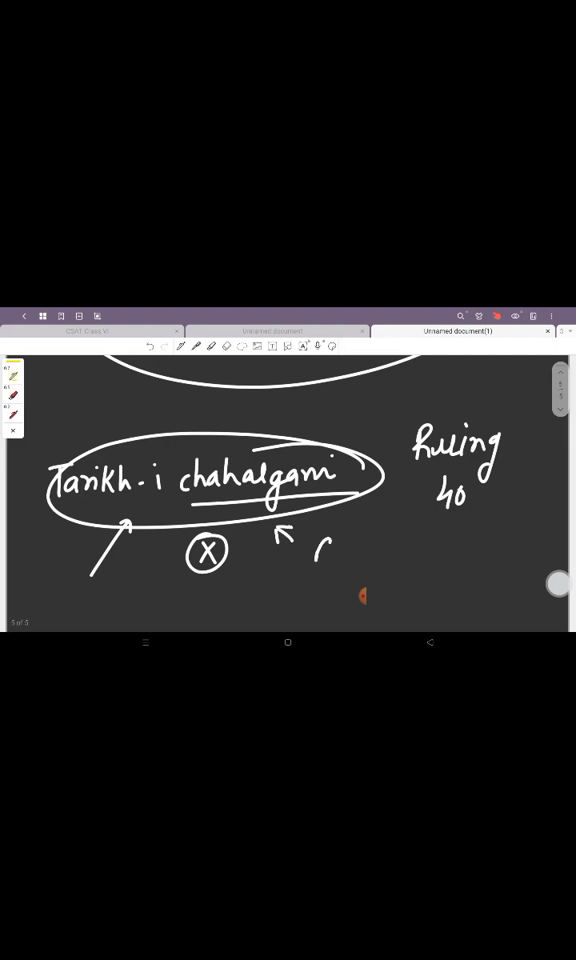
{"action": "left_click_drag", "start_coordinate": [317, 556], "coordinate": [400, 556]}
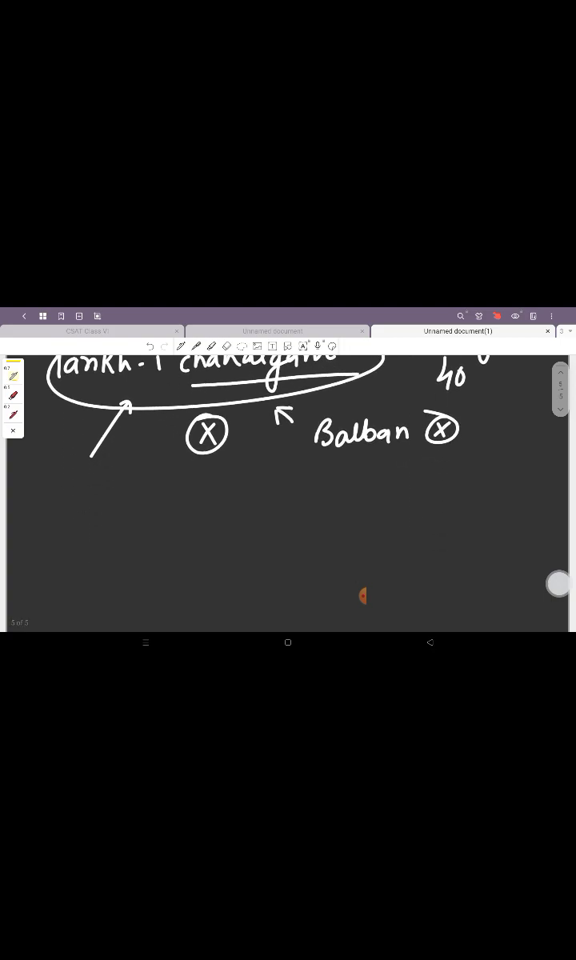
{"action": "left_click_drag", "start_coordinate": [47, 523], "coordinate": [53, 556]}
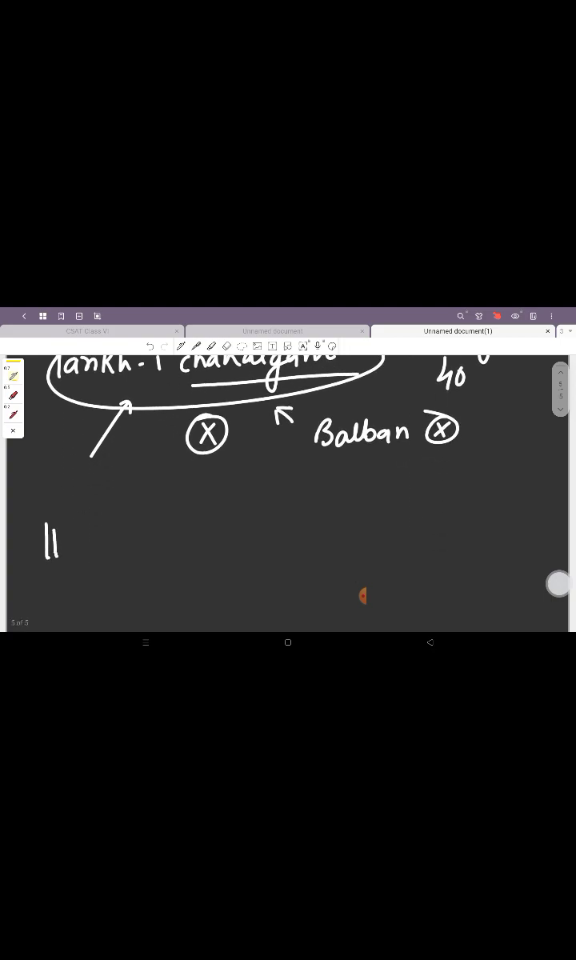
{"action": "left_click_drag", "start_coordinate": [56, 536], "coordinate": [128, 536]}
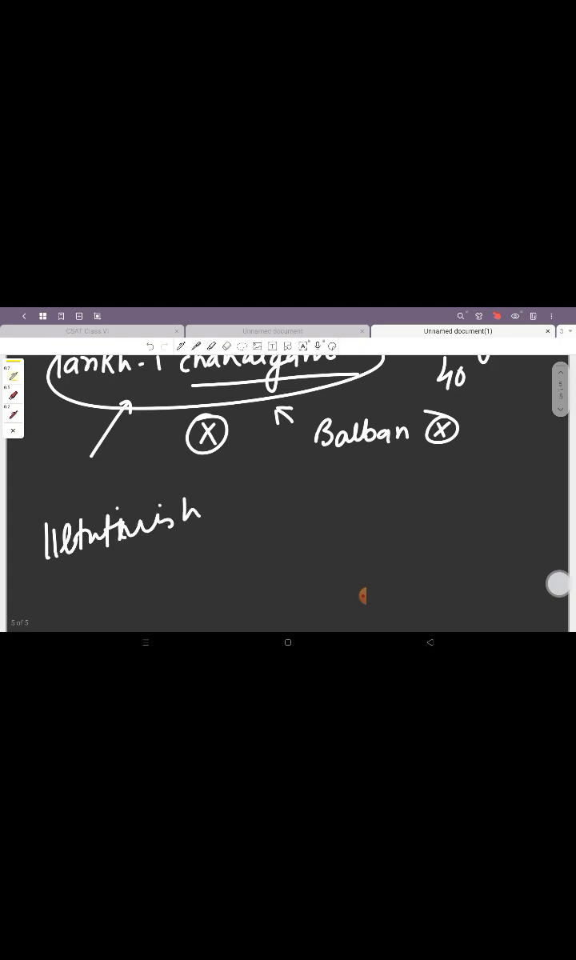
Step: Underline and circle Iltutmish, link it to Sultan, and point an arrow at circled AC
{"action": "left_click_drag", "start_coordinate": [307, 523], "coordinate": [365, 560]}
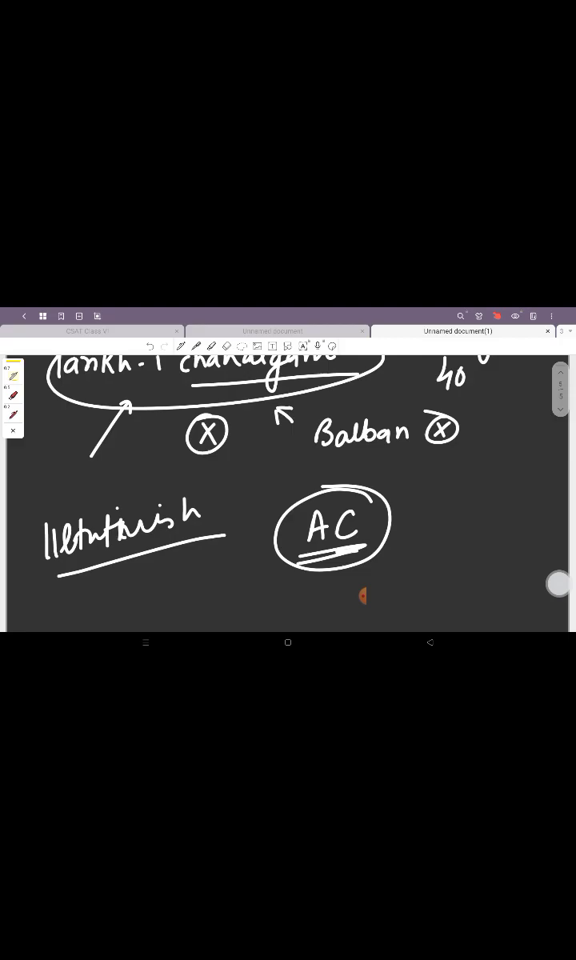
{"action": "left_click_drag", "start_coordinate": [440, 515], "coordinate": [392, 515]}
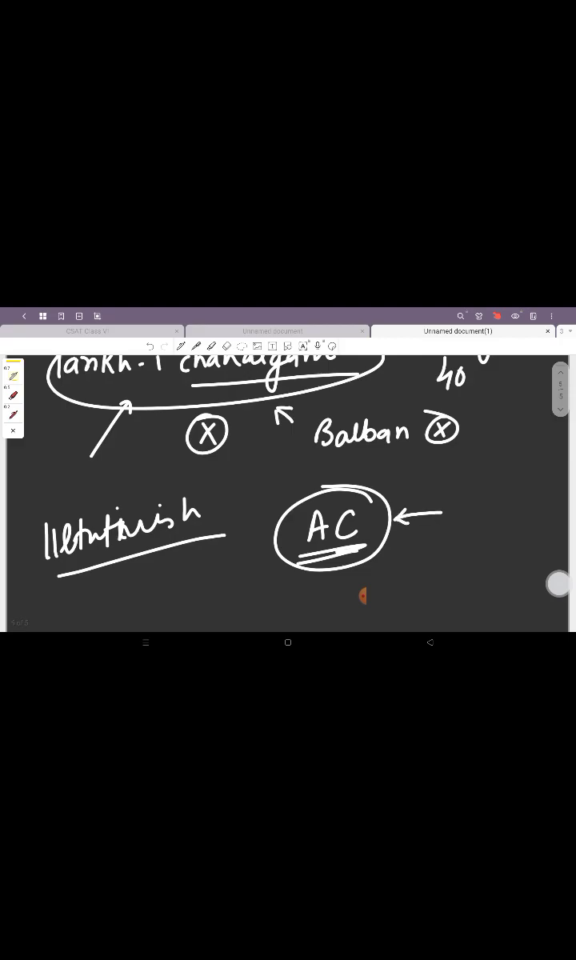
{"action": "left_click_drag", "start_coordinate": [392, 499], "coordinate": [412, 483]}
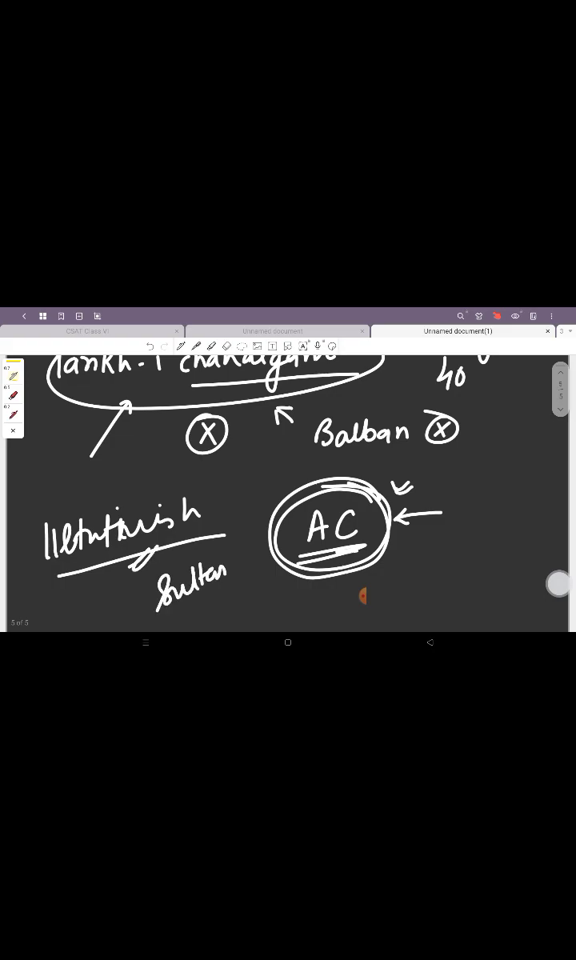
{"action": "scroll", "scroll_direction": "down", "scroll_amount": 3}
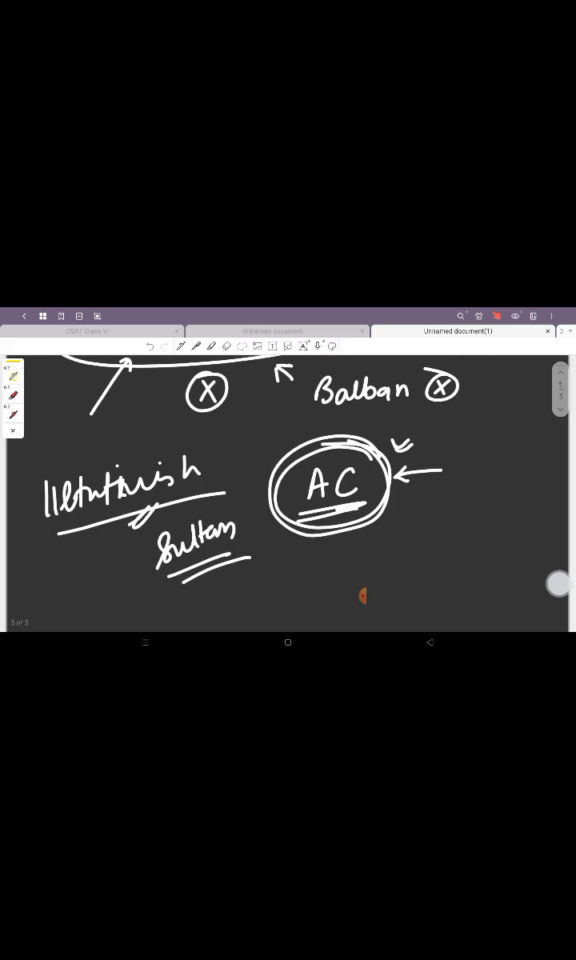
{"action": "left_click_drag", "start_coordinate": [96, 531], "coordinate": [140, 572]}
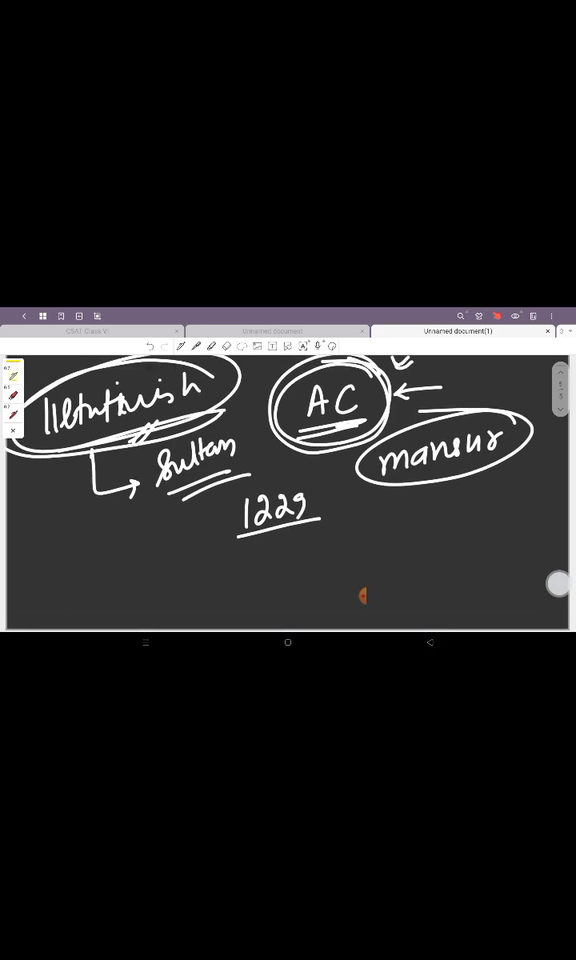
Step: Write QA with a circled cross and circled silver tanka, arrowed from Iltutmish
{"action": "left_click_drag", "start_coordinate": [45, 560], "coordinate": [99, 595]}
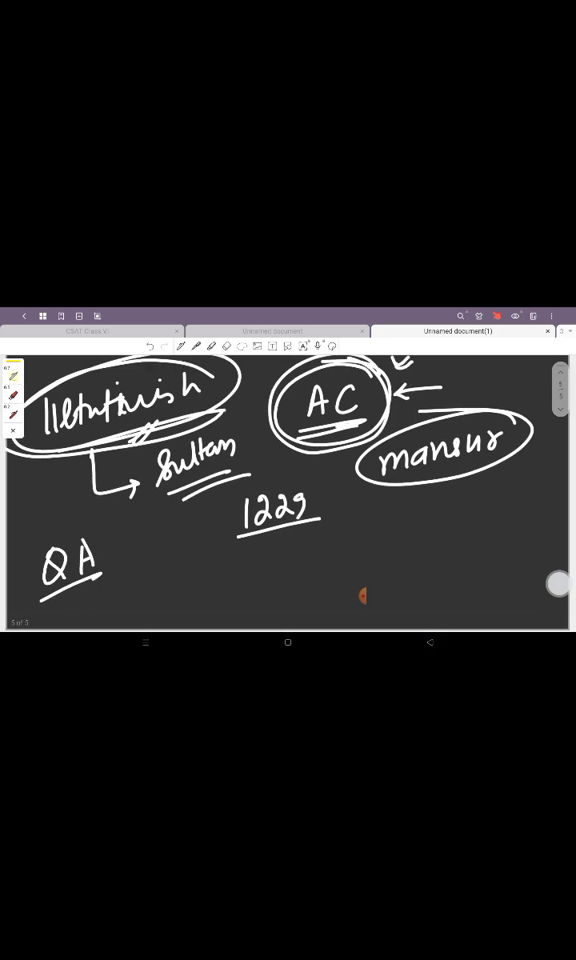
{"action": "left_click_drag", "start_coordinate": [120, 552], "coordinate": [147, 576]}
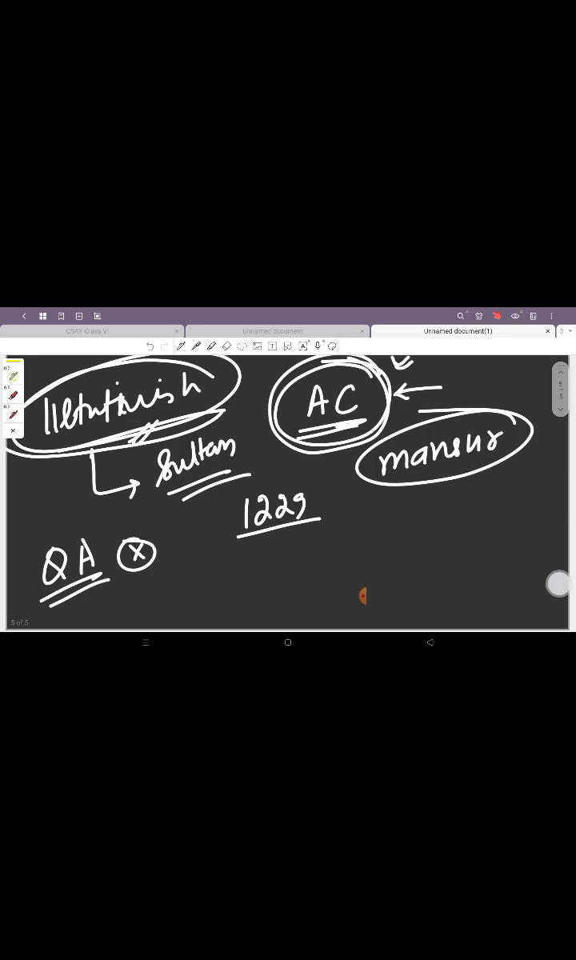
{"action": "left_click_drag", "start_coordinate": [195, 560], "coordinate": [220, 584]}
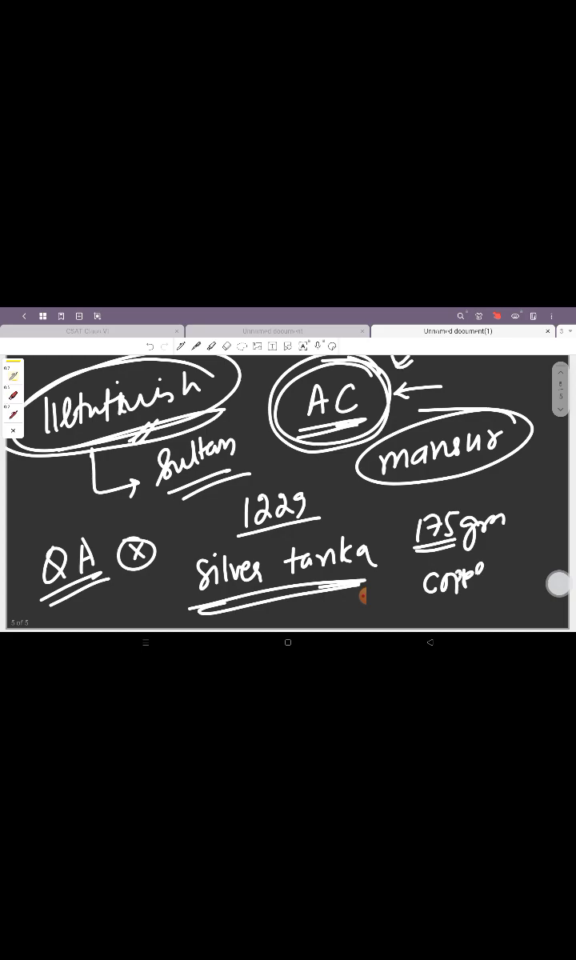
{"action": "left_click_drag", "start_coordinate": [160, 560], "coordinate": [400, 576]}
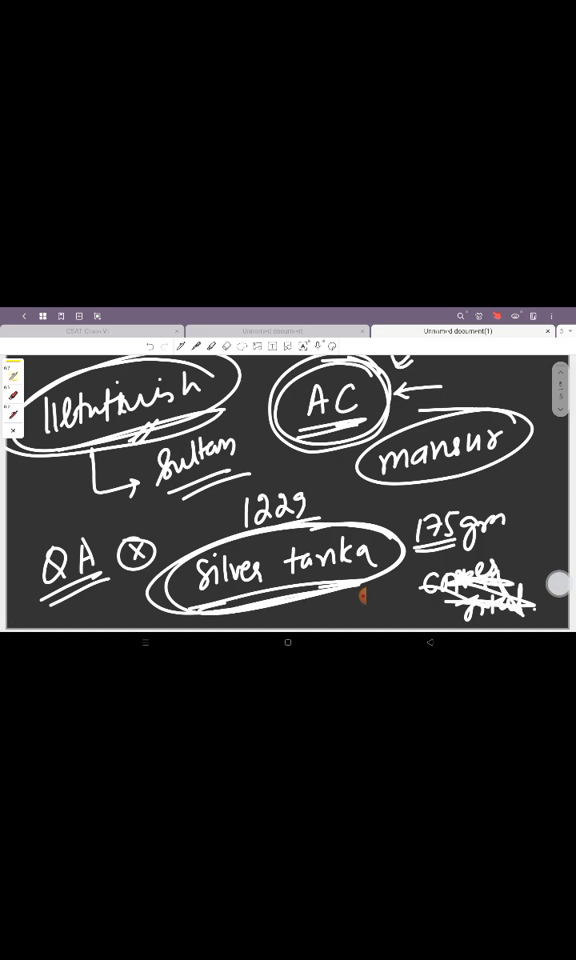
{"action": "left_click_drag", "start_coordinate": [40, 477], "coordinate": [195, 547]}
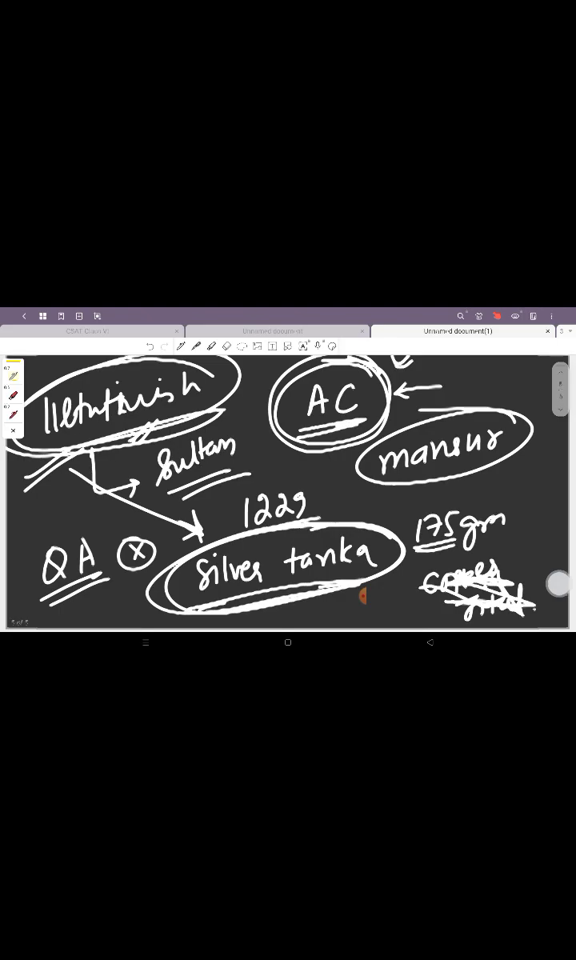
Step: Note 238 ft with Iltutmish beside it, then write and circle Minhaj ud Siraj
{"action": "scroll", "scroll_direction": "down", "scroll_amount": 3}
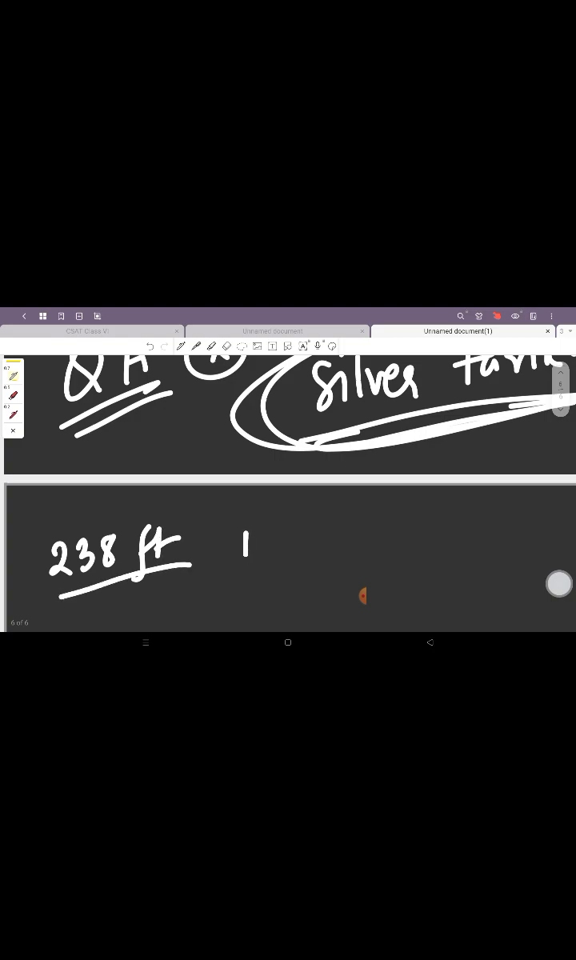
{"action": "left_click_drag", "start_coordinate": [248, 531], "coordinate": [256, 568]}
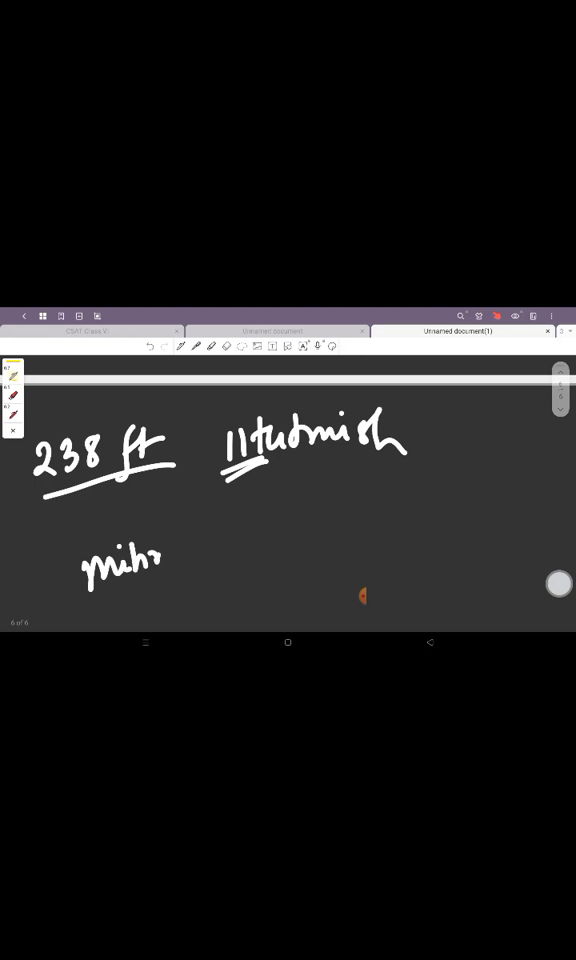
{"action": "left_click_drag", "start_coordinate": [61, 606], "coordinate": [163, 589]}
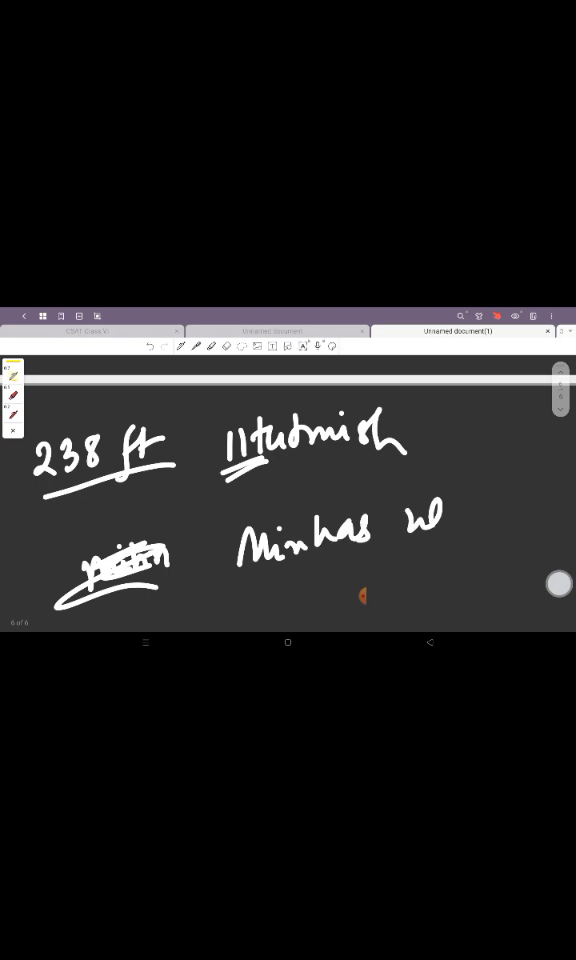
{"action": "left_click_drag", "start_coordinate": [431, 523], "coordinate": [408, 568]}
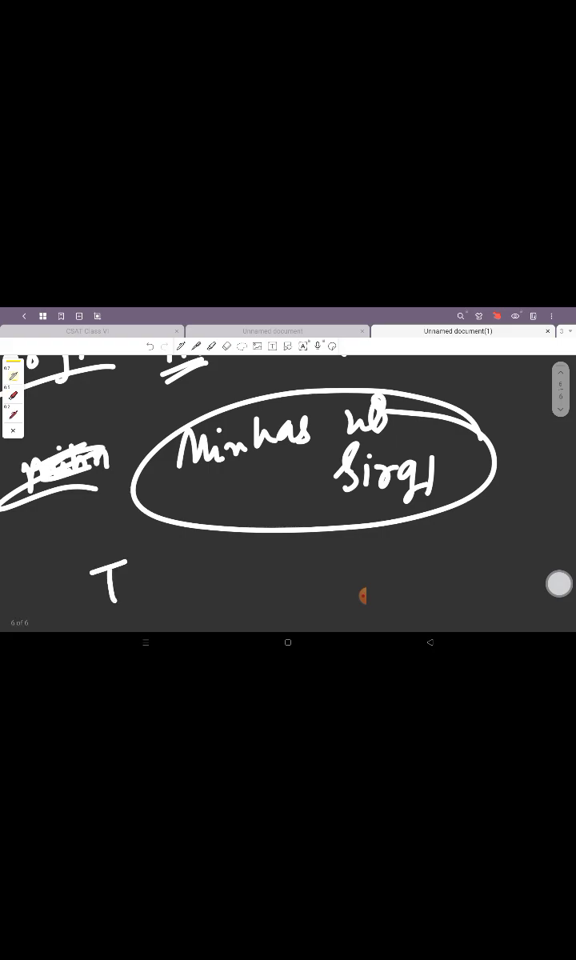
Step: Write the book title Tabaqat-i-Nasiri and add a circled Razia
{"action": "left_click_drag", "start_coordinate": [120, 576], "coordinate": [168, 584]}
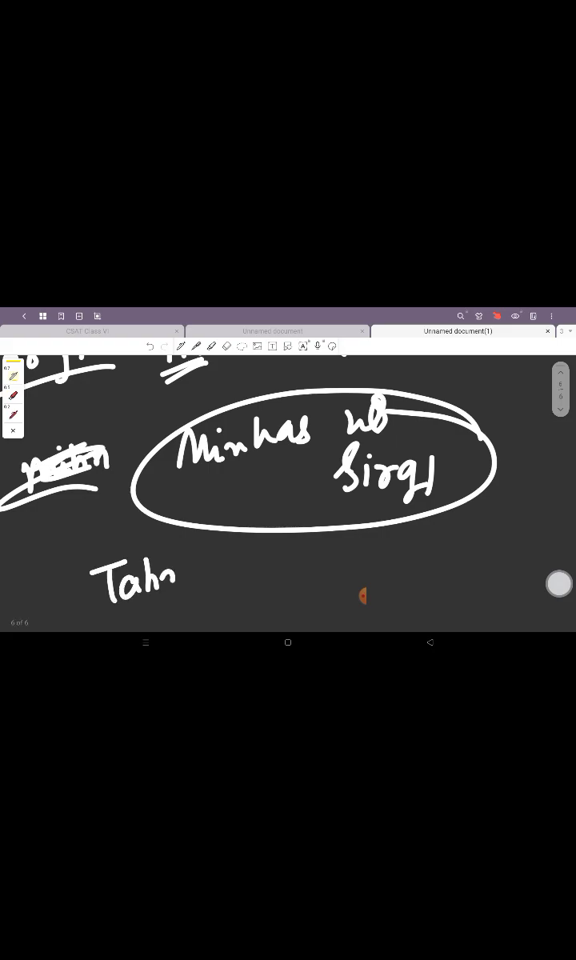
{"action": "left_click_drag", "start_coordinate": [163, 576], "coordinate": [231, 576]}
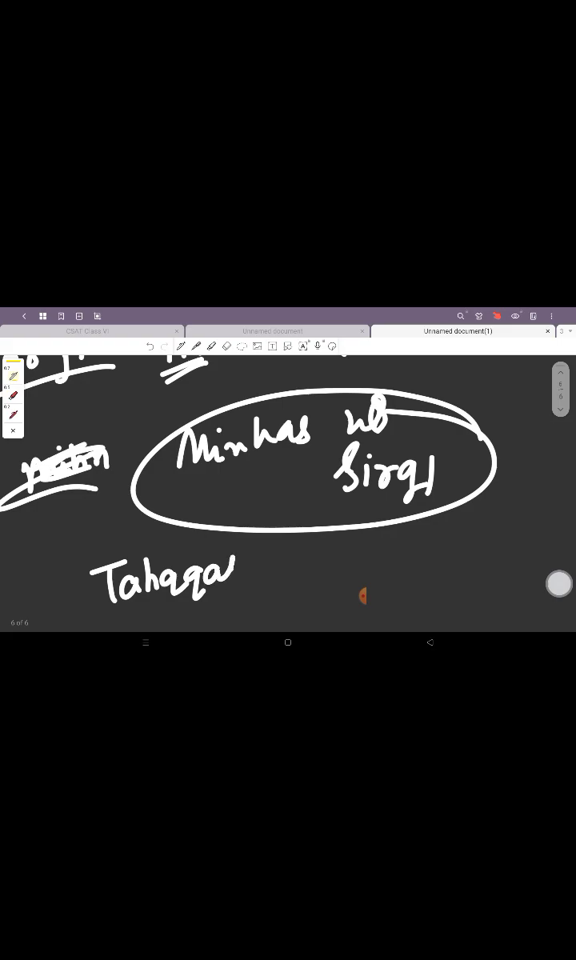
{"action": "left_click_drag", "start_coordinate": [240, 568], "coordinate": [408, 568]}
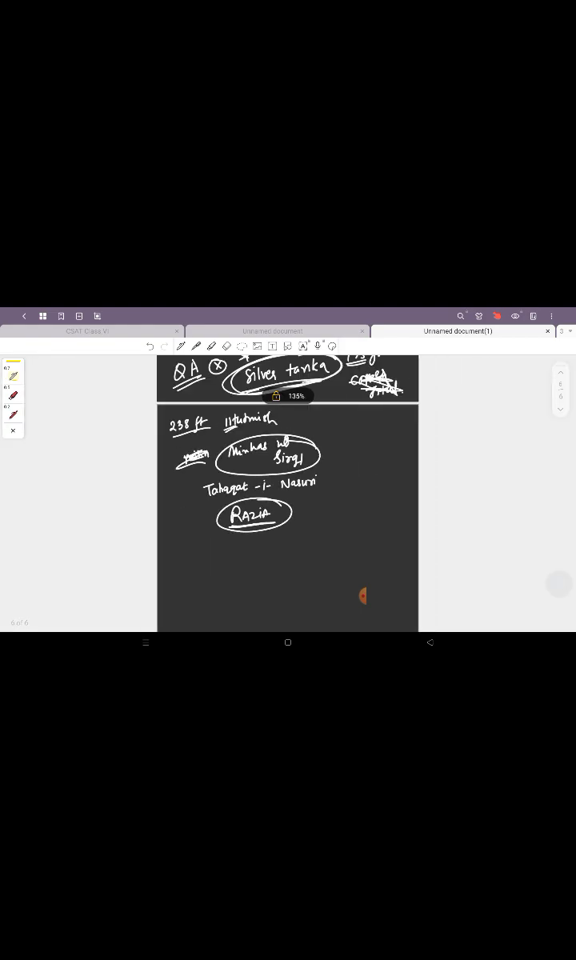
Step: Draw divider lines below Razia and write the name Ruknuddin
{"action": "left_click_drag", "start_coordinate": [168, 552], "coordinate": [413, 544]}
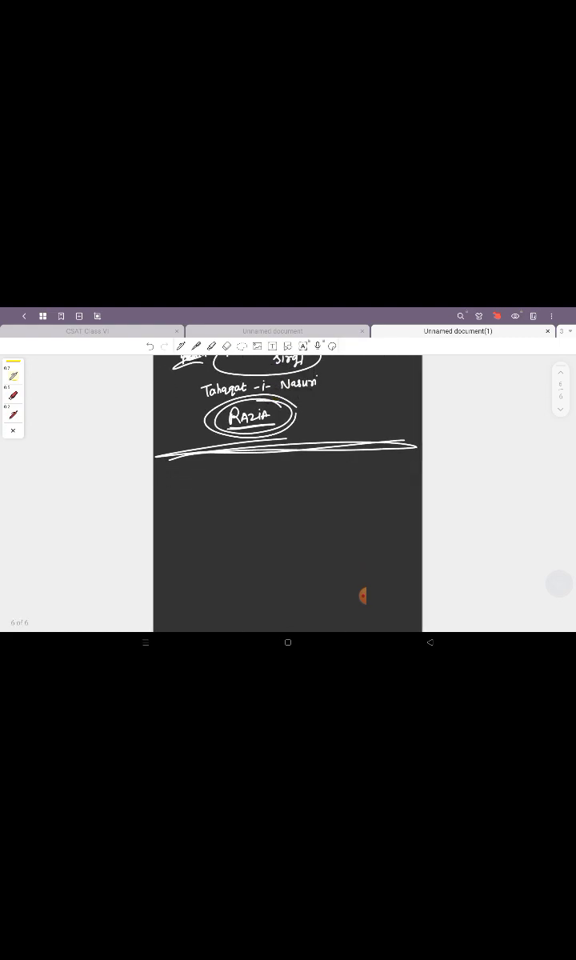
{"action": "left_click_drag", "start_coordinate": [160, 542], "coordinate": [392, 530]}
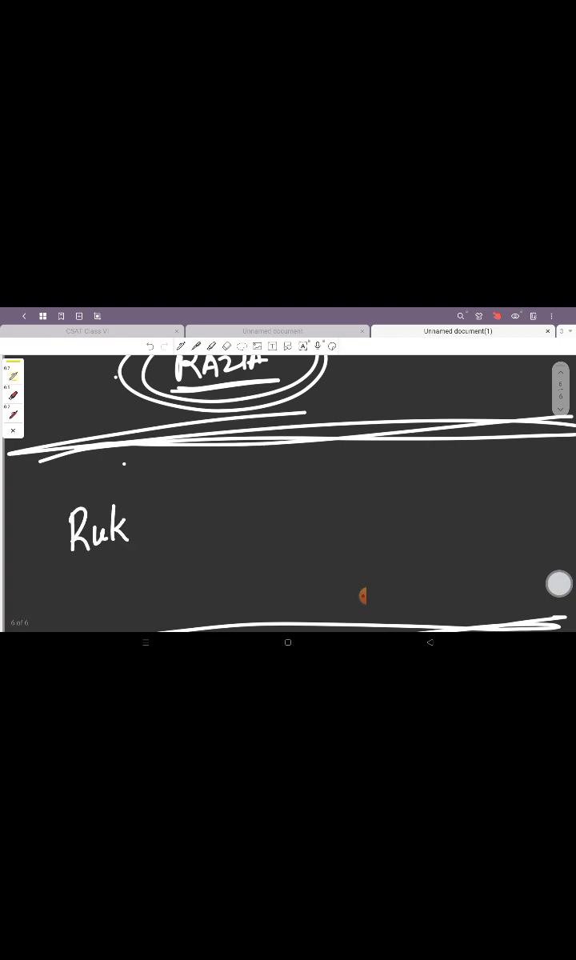
{"action": "left_click_drag", "start_coordinate": [141, 528], "coordinate": [179, 527]}
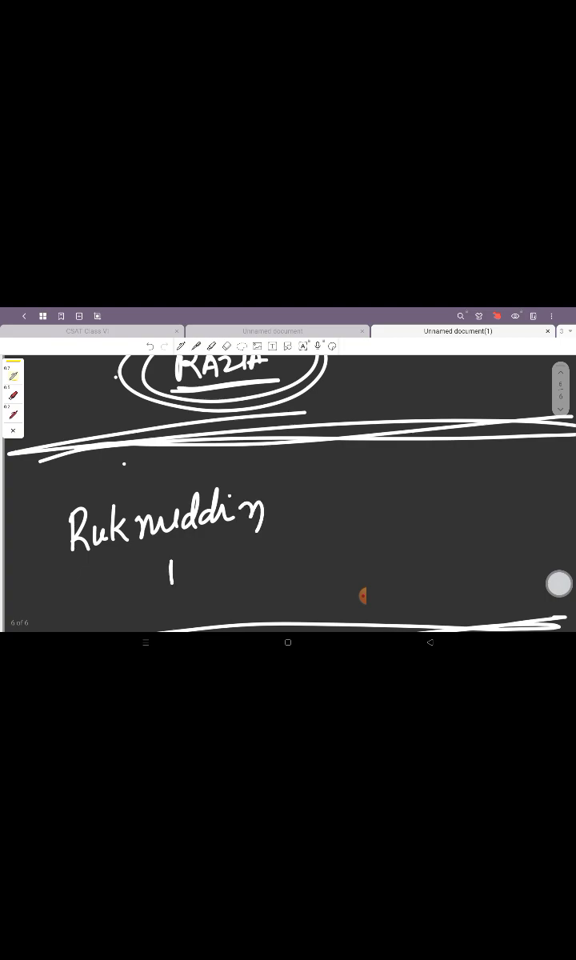
Step: Complete Ruknuddin Firoz Shah, circled, with 1236 and Shah Turkan underlined
{"action": "left_click_drag", "start_coordinate": [167, 567], "coordinate": [280, 552]}
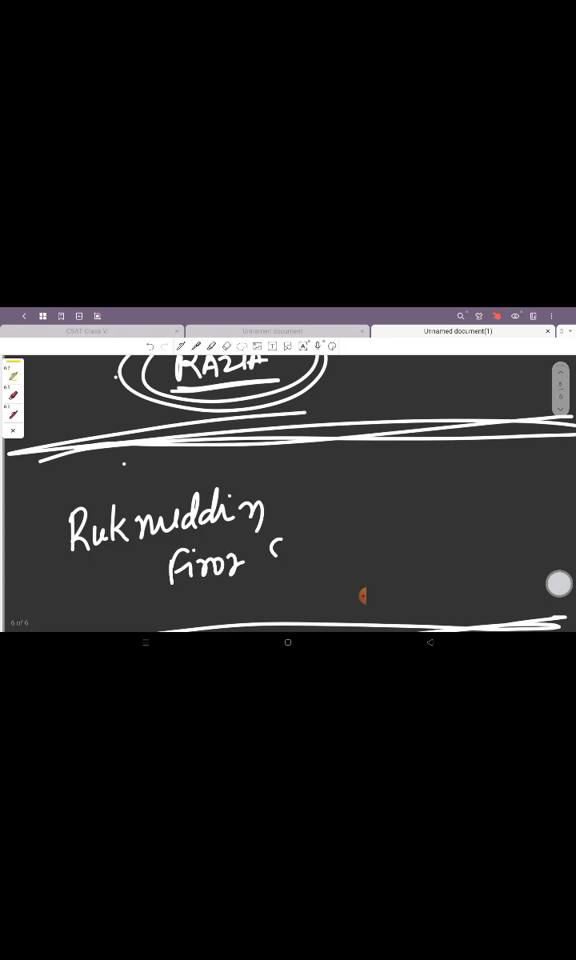
{"action": "left_click_drag", "start_coordinate": [272, 556], "coordinate": [352, 560]}
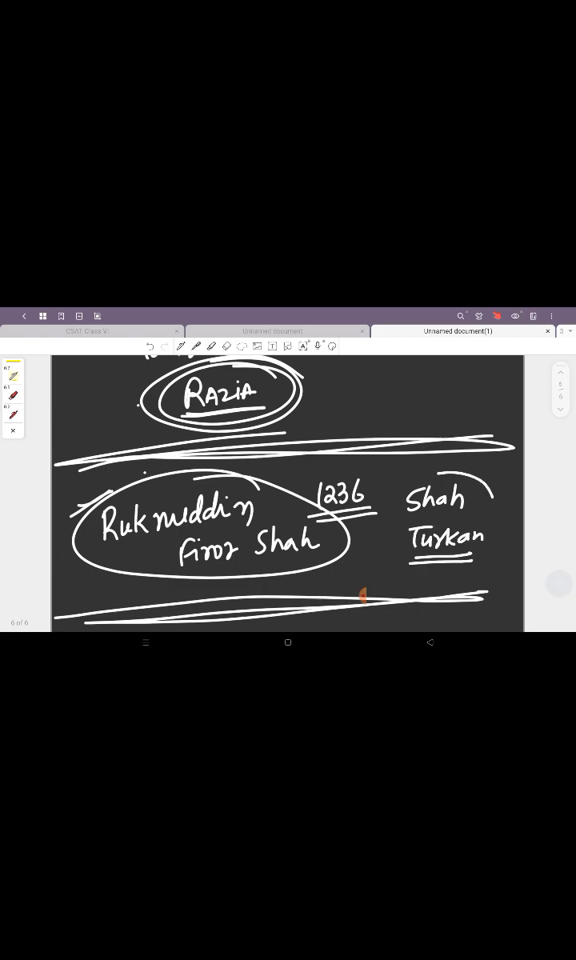
Step: Write and circle Multan, circle Shah Turkan, then begin a new section with R and Delhi
{"action": "left_click_drag", "start_coordinate": [403, 493], "coordinate": [488, 557]}
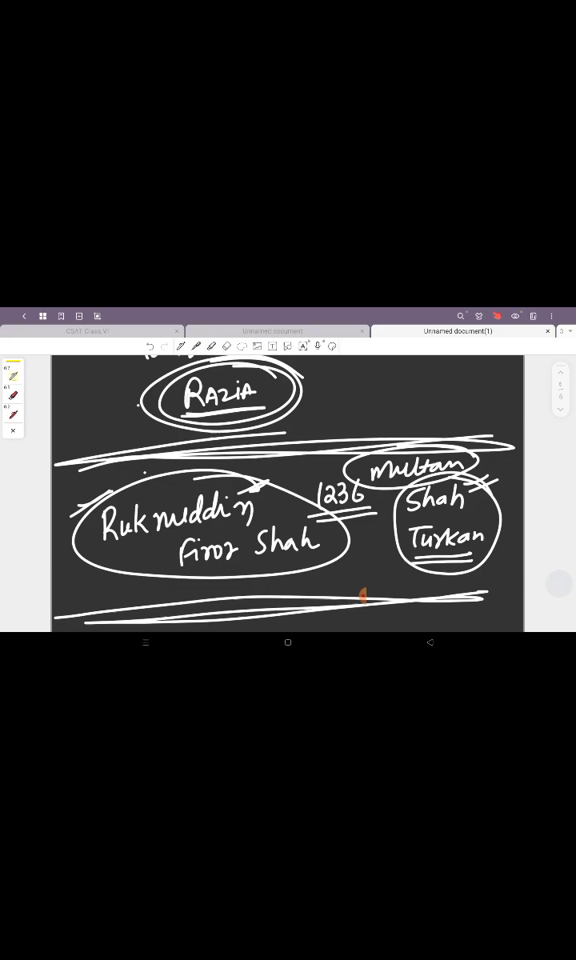
{"action": "left_click_drag", "start_coordinate": [256, 496], "coordinate": [336, 483]}
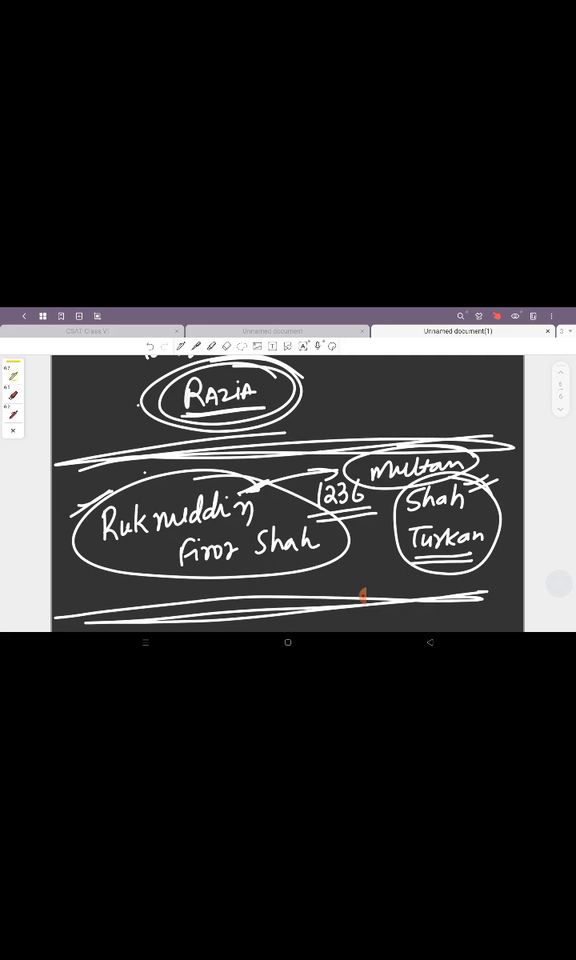
{"action": "scroll", "scroll_direction": "down", "scroll_amount": 3}
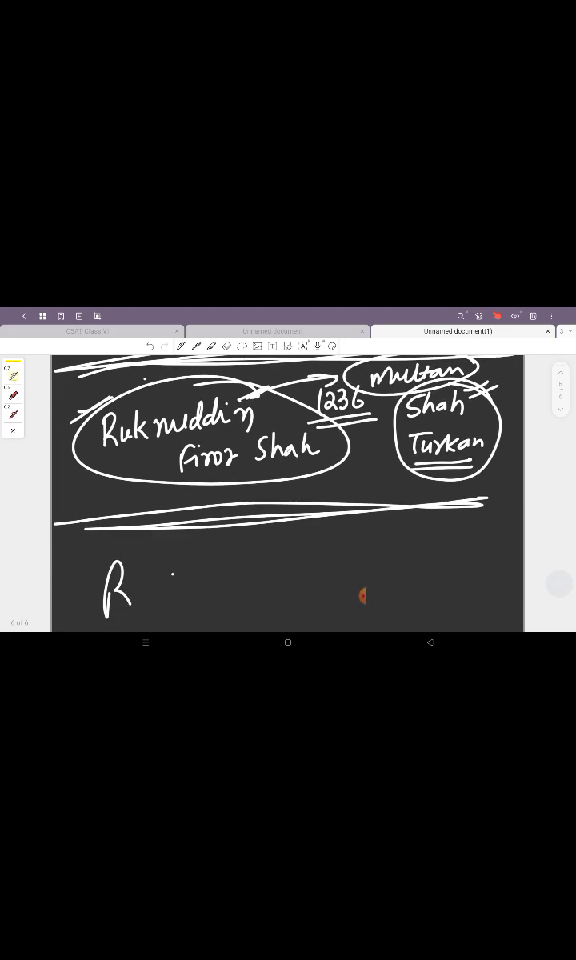
{"action": "type", "text": "Delhi"}
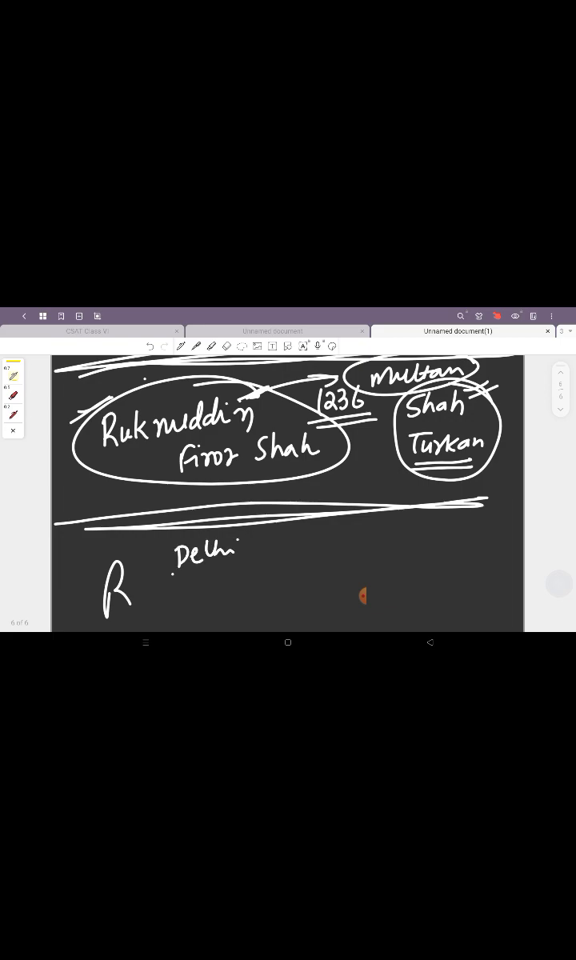